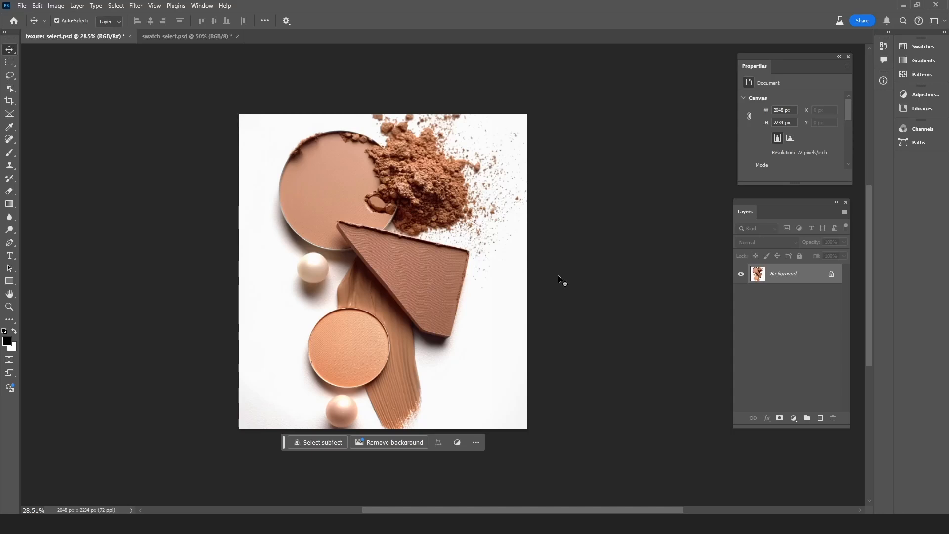
pyautogui.moveTo(320, 166)
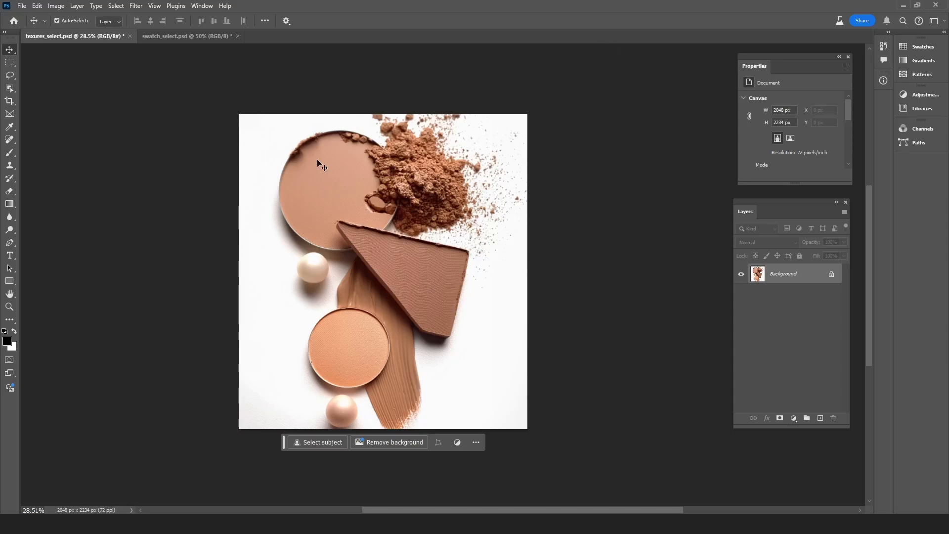
pyautogui.moveTo(561, 241)
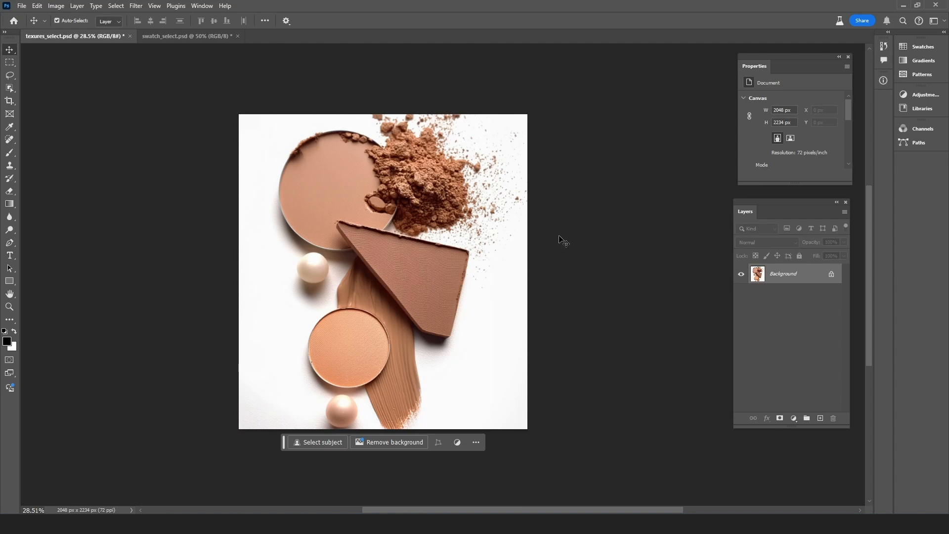
pyautogui.moveTo(554, 215)
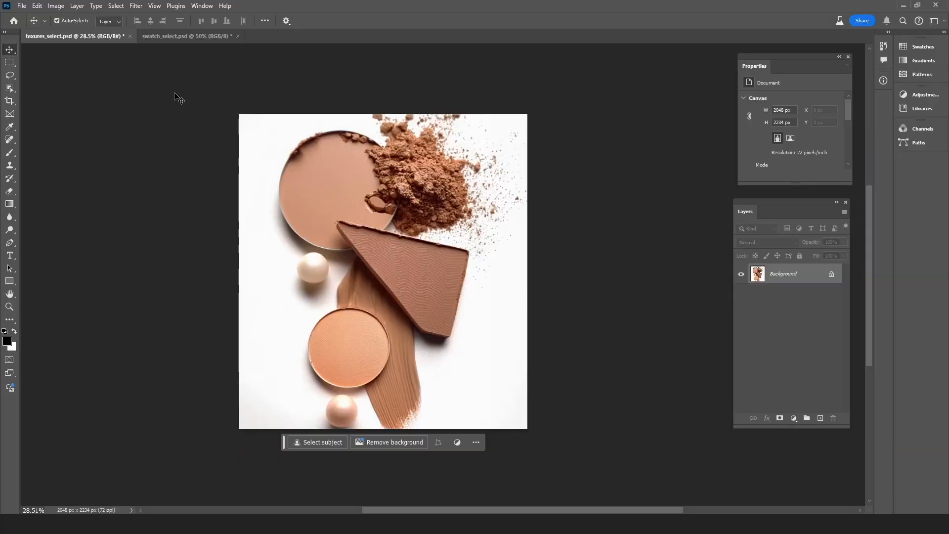
pyautogui.moveTo(404, 169)
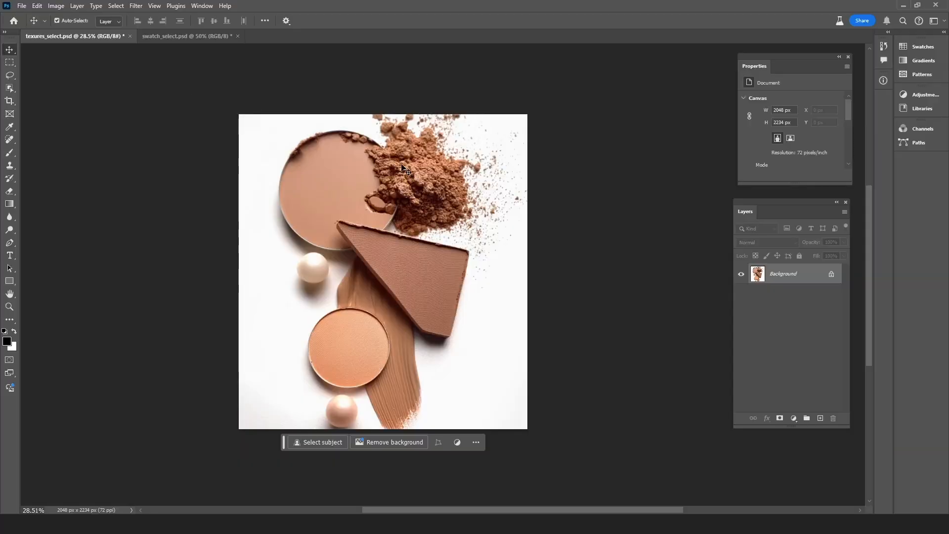
pyautogui.moveTo(404, 188)
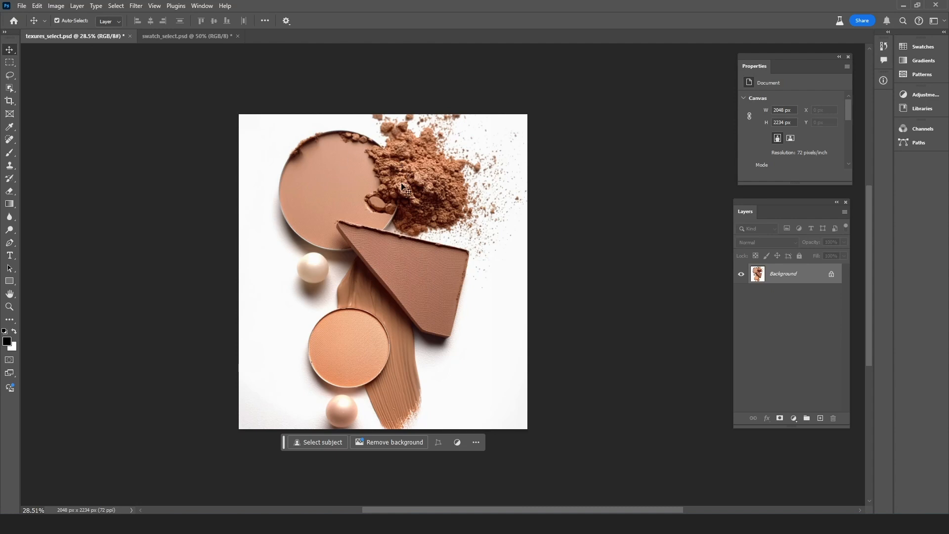
pyautogui.moveTo(407, 287)
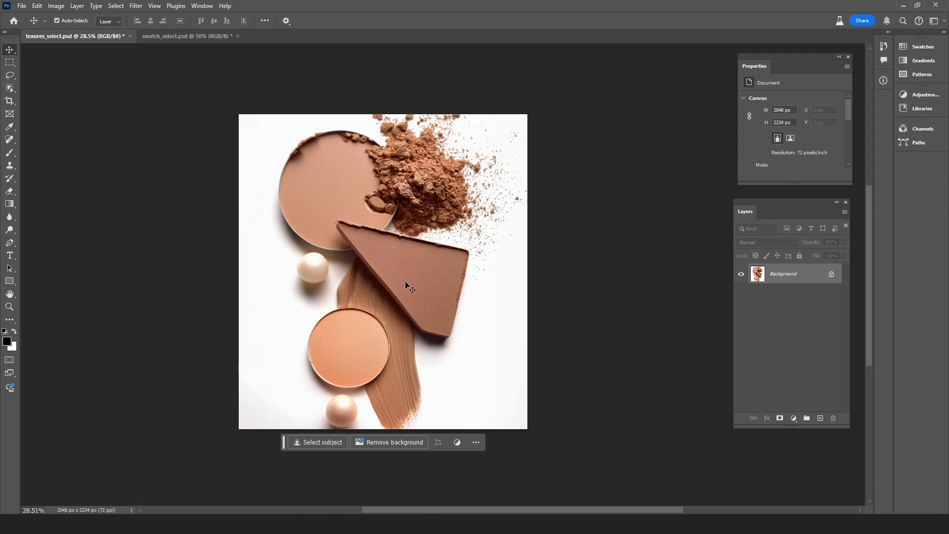
pyautogui.moveTo(362, 347)
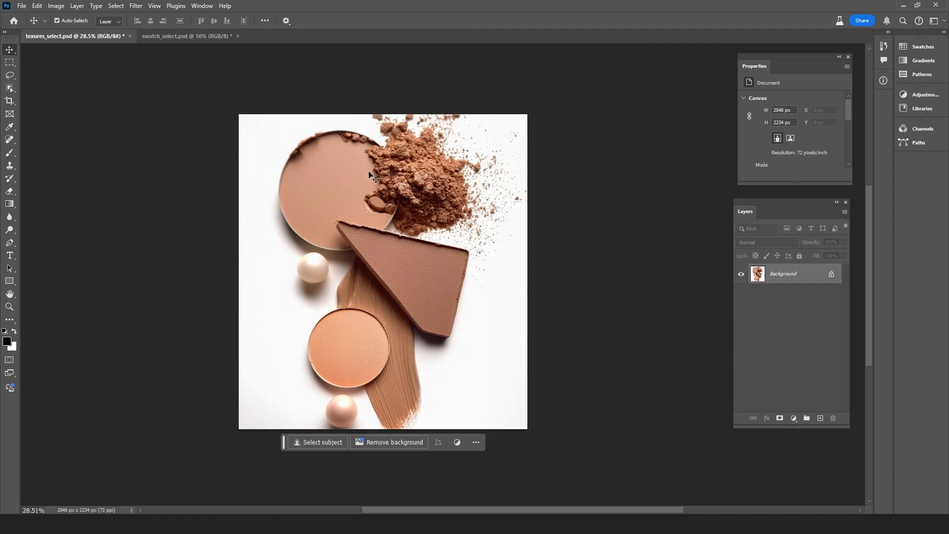
pyautogui.moveTo(397, 151)
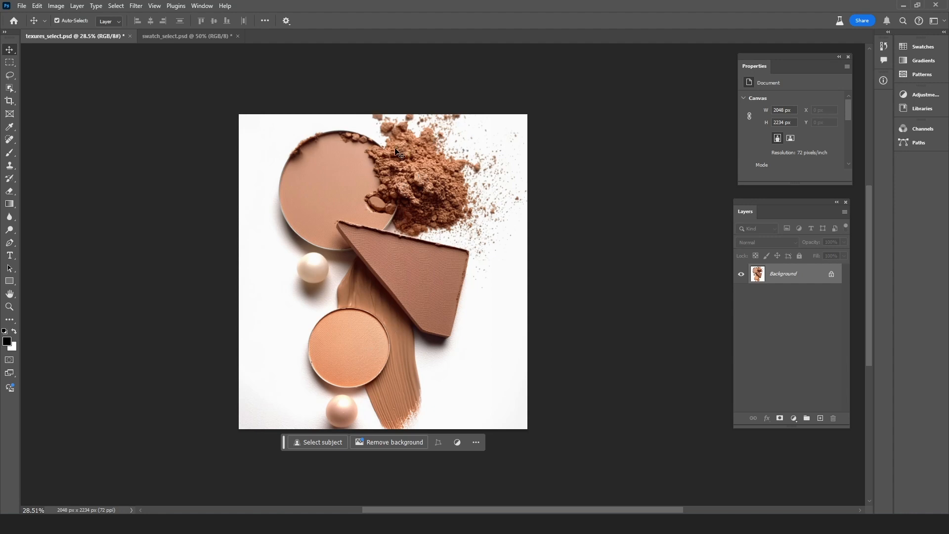
pyautogui.moveTo(390, 184)
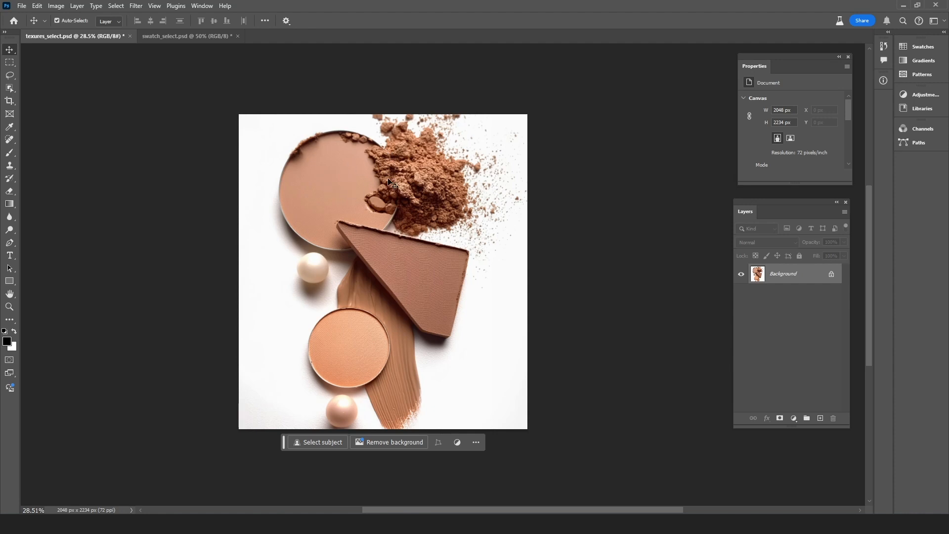
pyautogui.moveTo(442, 197)
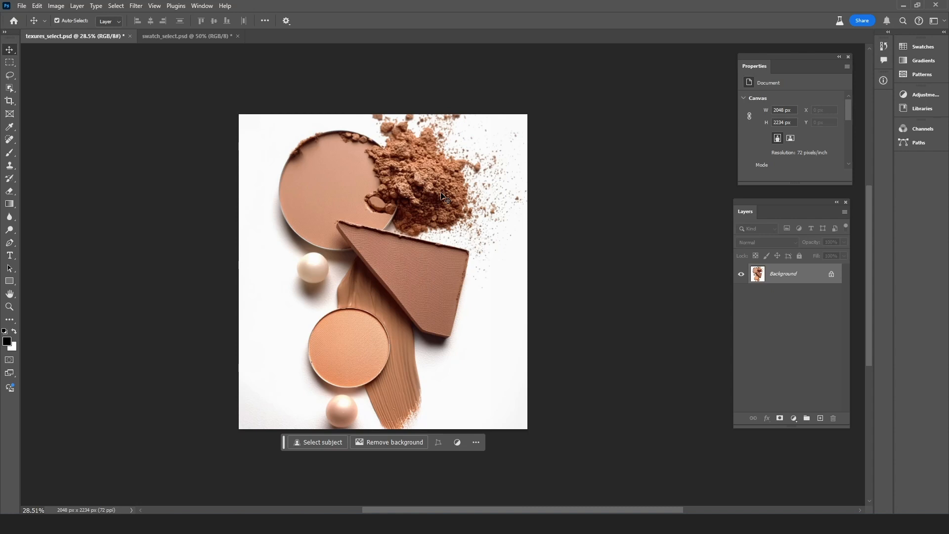
pyautogui.moveTo(399, 246)
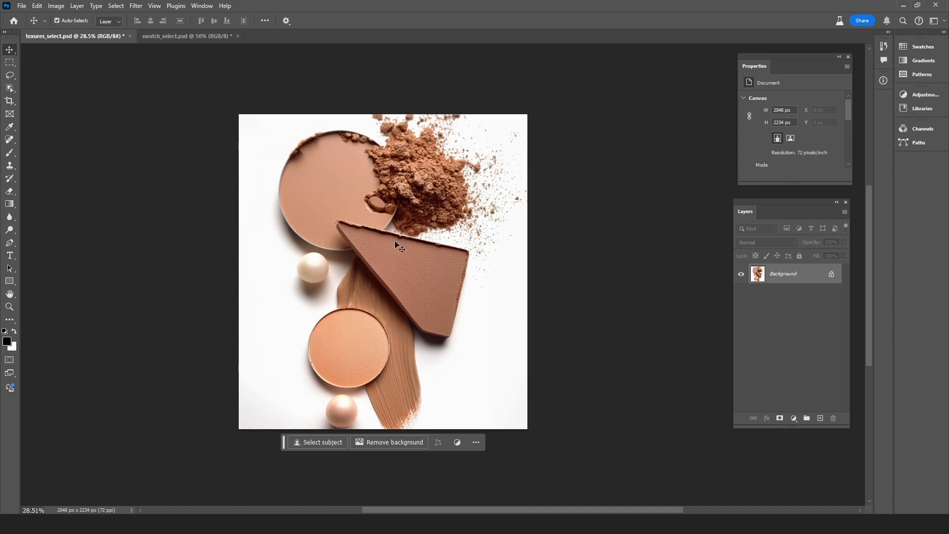
pyautogui.moveTo(476, 230)
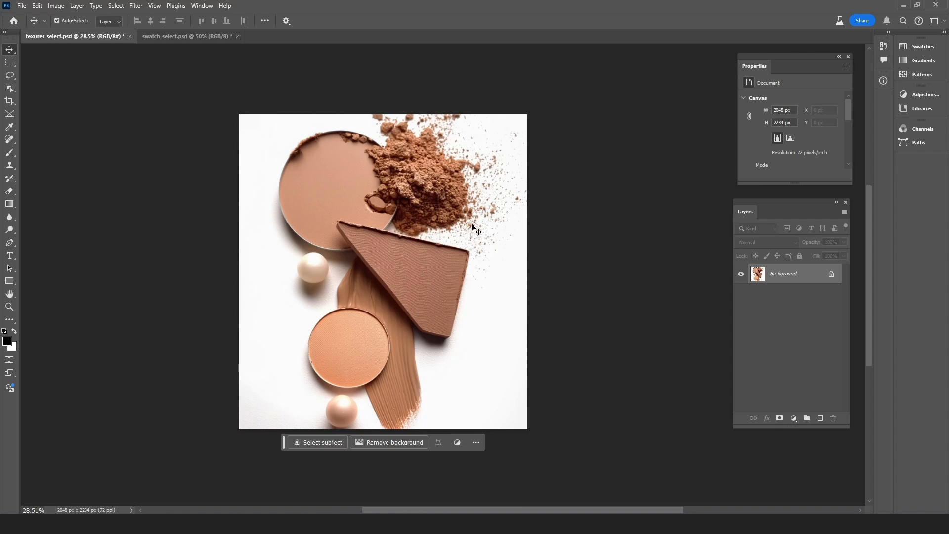
# Lasso a loose selection around the spilled powder and bring up the Generative Fill prompt.
pyautogui.click(10, 75)
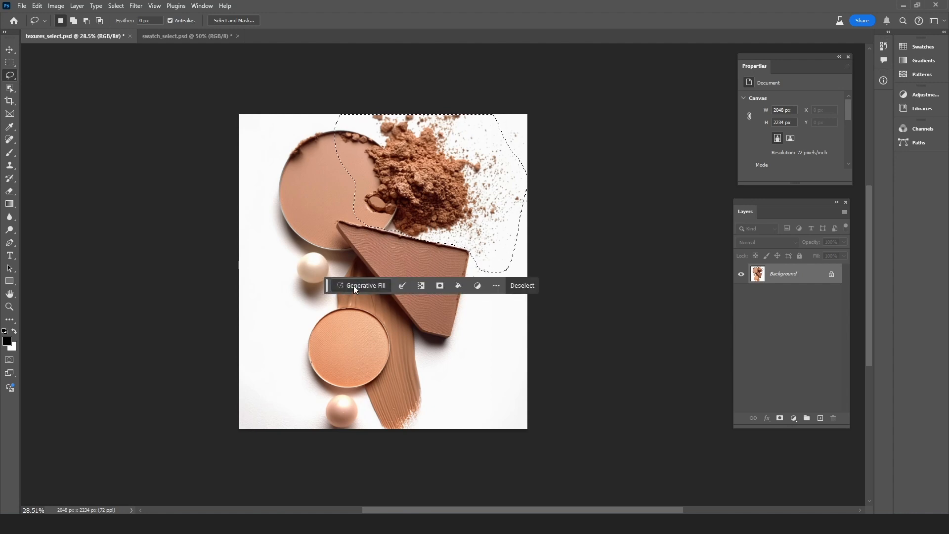
pyautogui.click(363, 285)
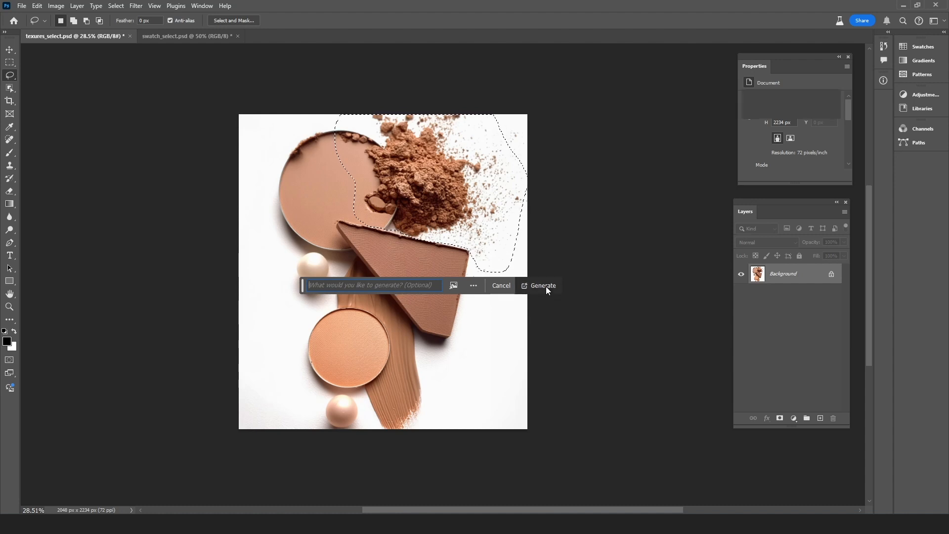
# Generate fill with an empty prompt, browse the three results, then generate another batch.
pyautogui.click(543, 285)
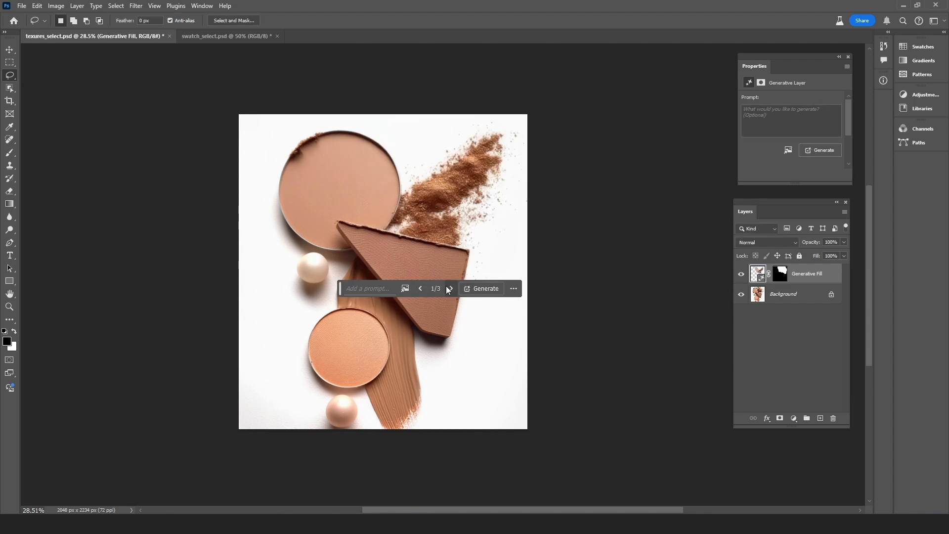
pyautogui.click(449, 288)
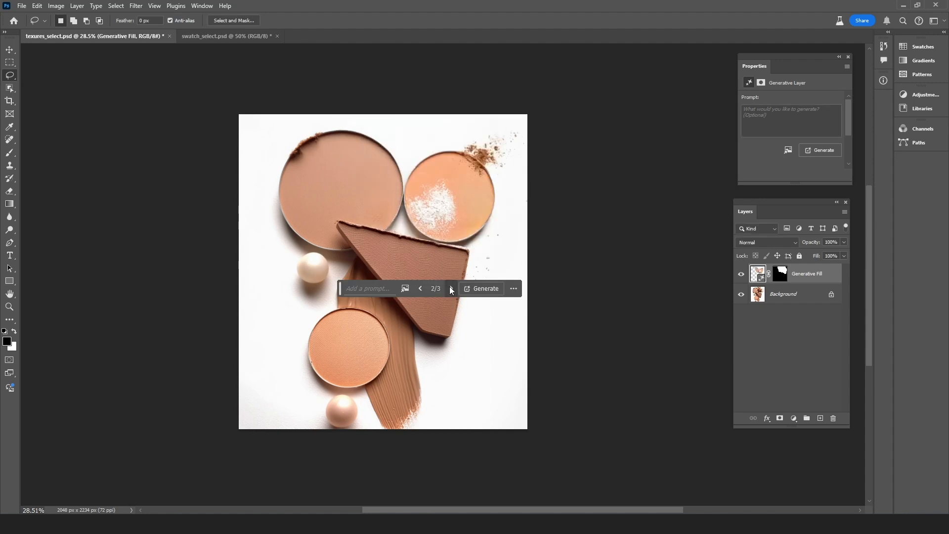
pyautogui.click(450, 287)
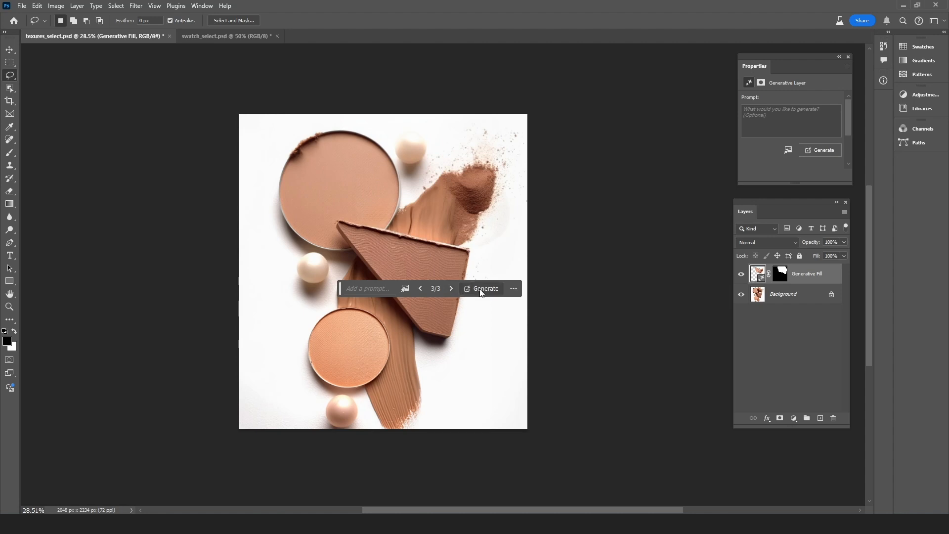
pyautogui.click(484, 288)
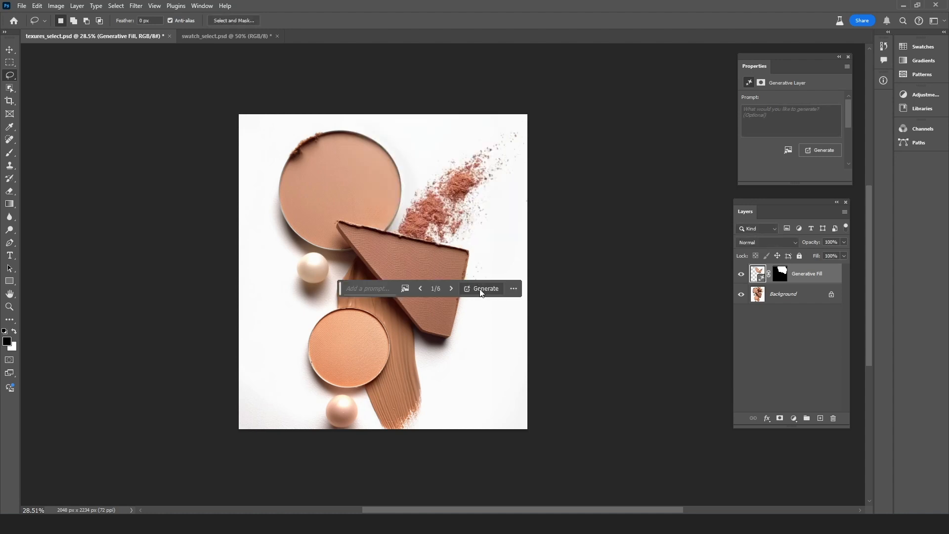
pyautogui.moveTo(460, 289)
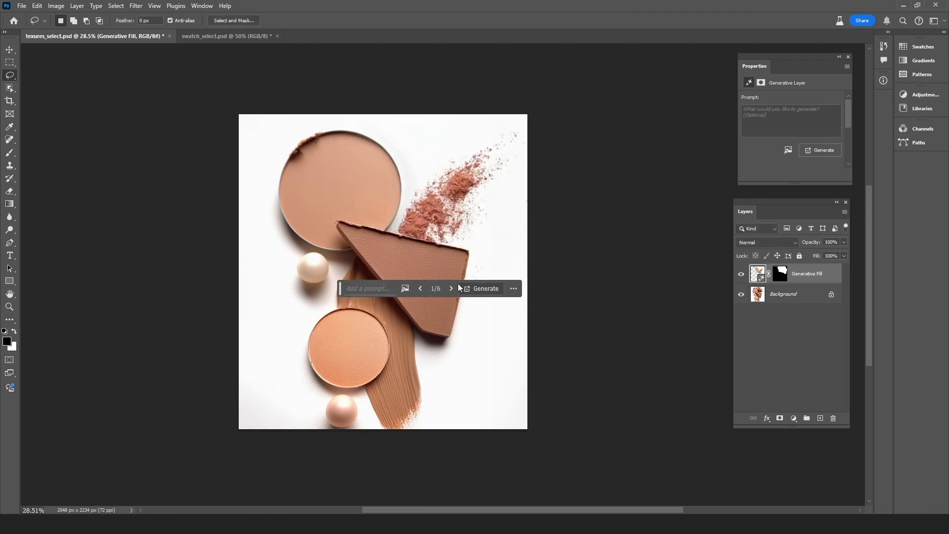
# Browse the six variations forward and back, settling on variation 1, the pinkish powder.
pyautogui.click(451, 288)
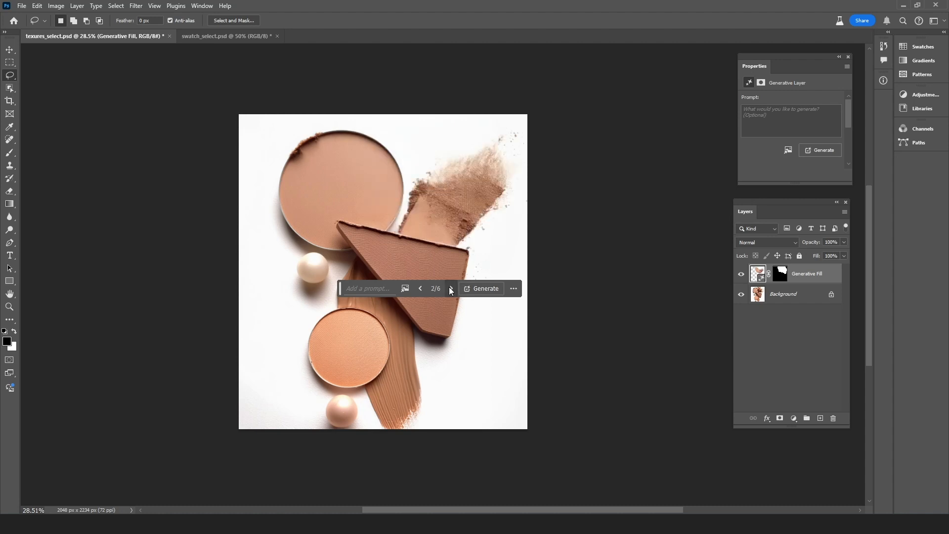
pyautogui.click(450, 287)
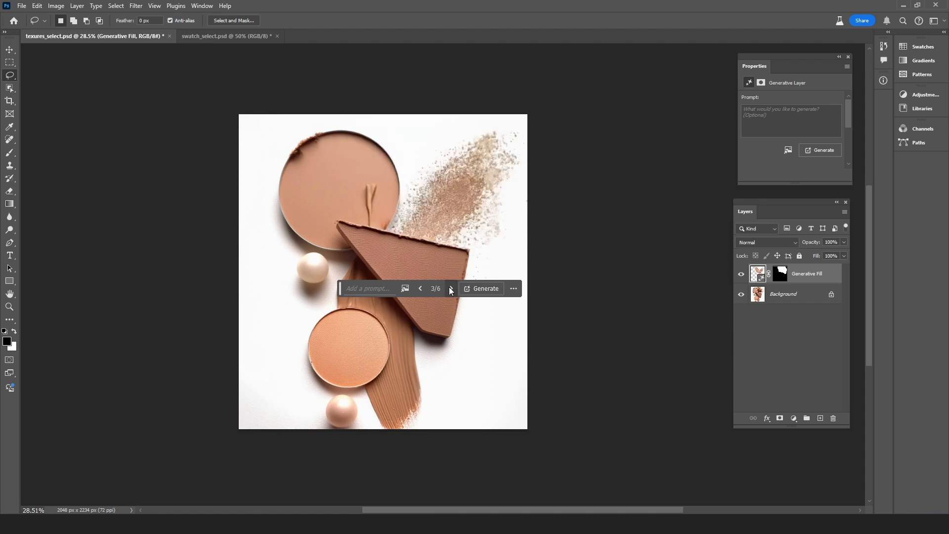
pyautogui.click(451, 288)
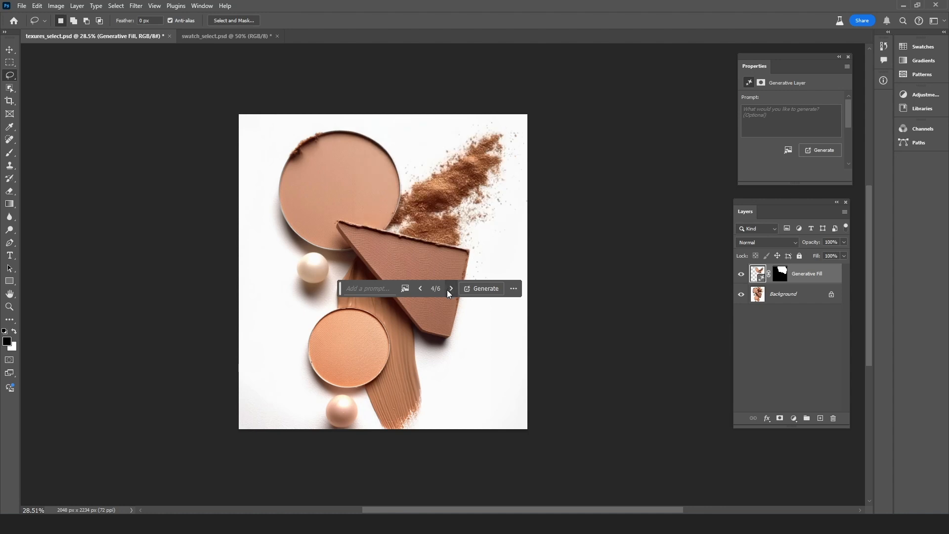
pyautogui.click(420, 287)
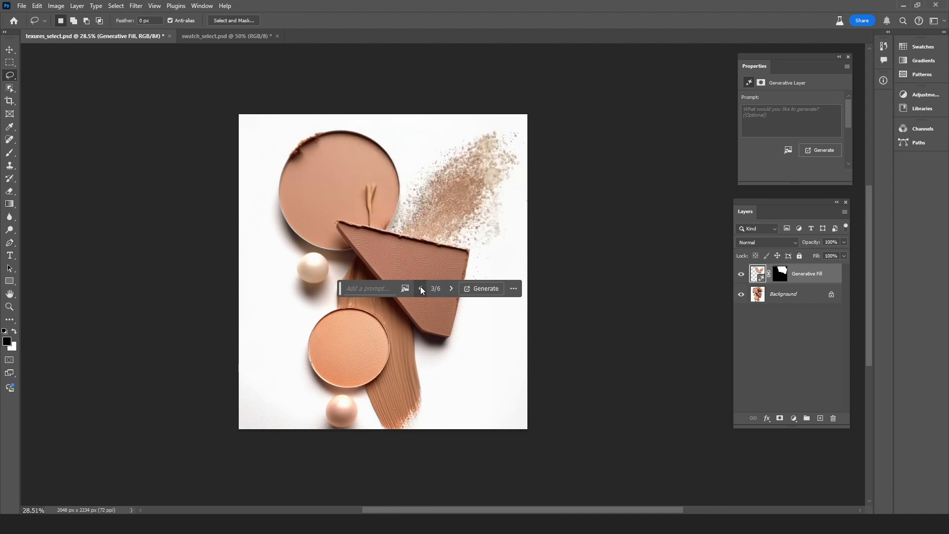
pyautogui.click(420, 287)
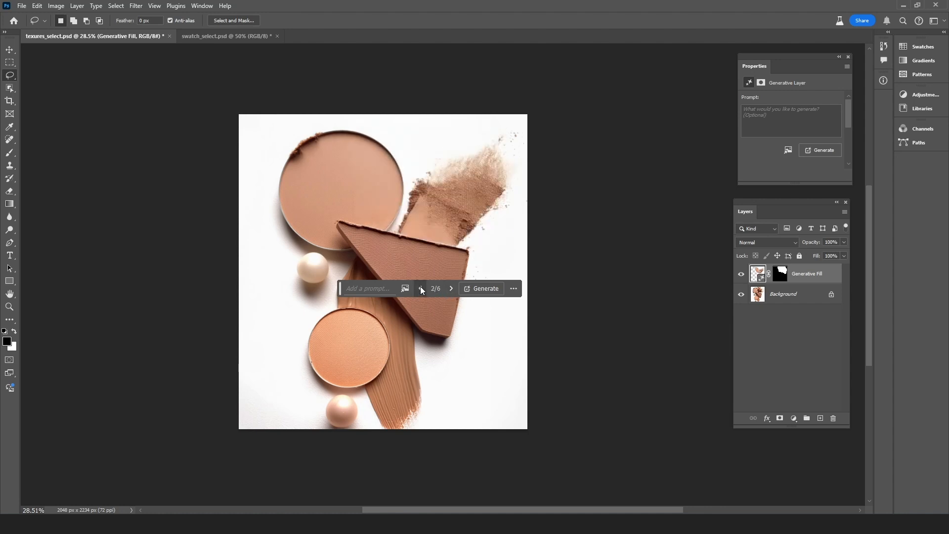
pyautogui.click(420, 287)
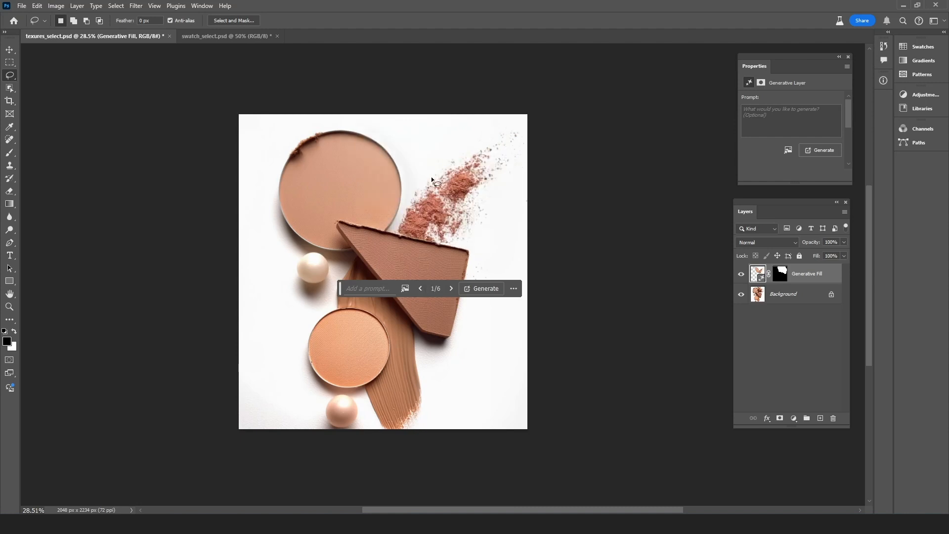
pyautogui.moveTo(446, 220)
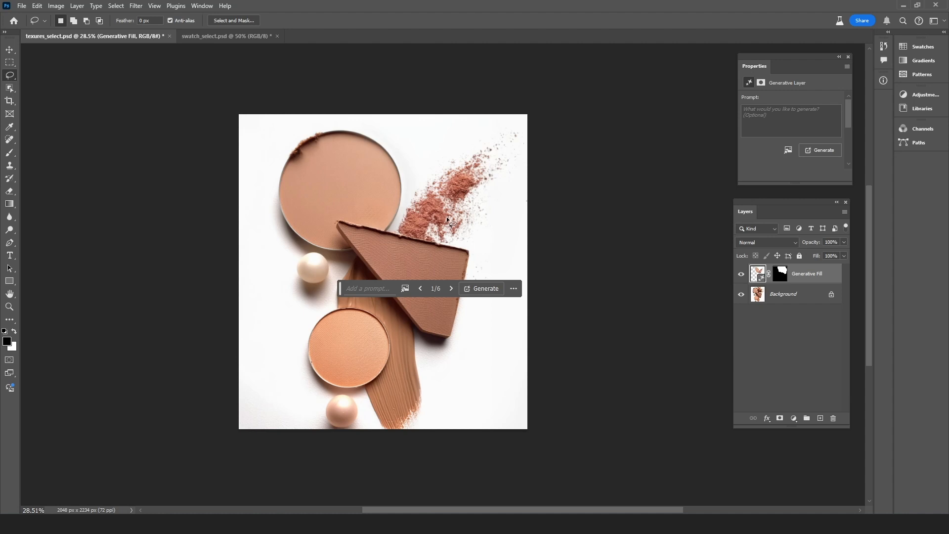
pyautogui.moveTo(500, 188)
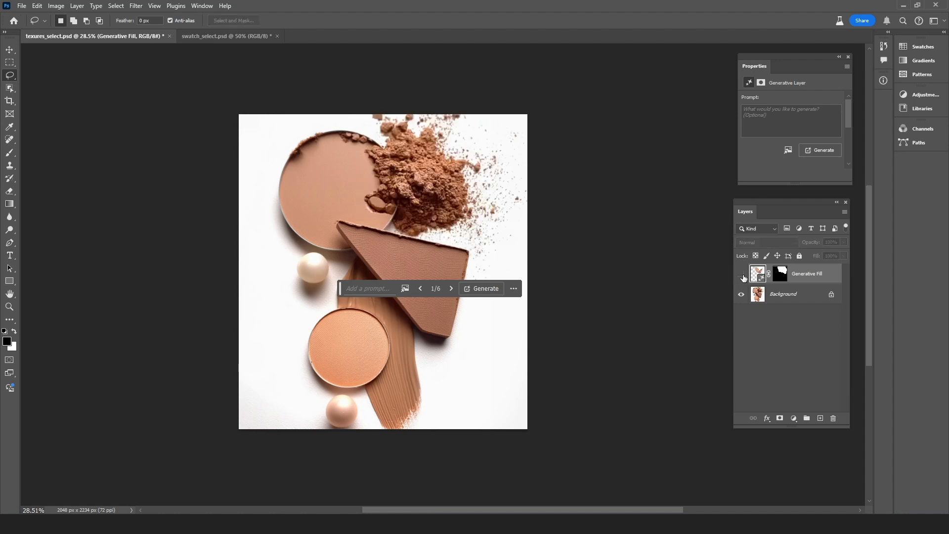
# Toggle the Generative Fill layer's visibility off so the original brown powder shows again.
pyautogui.click(741, 277)
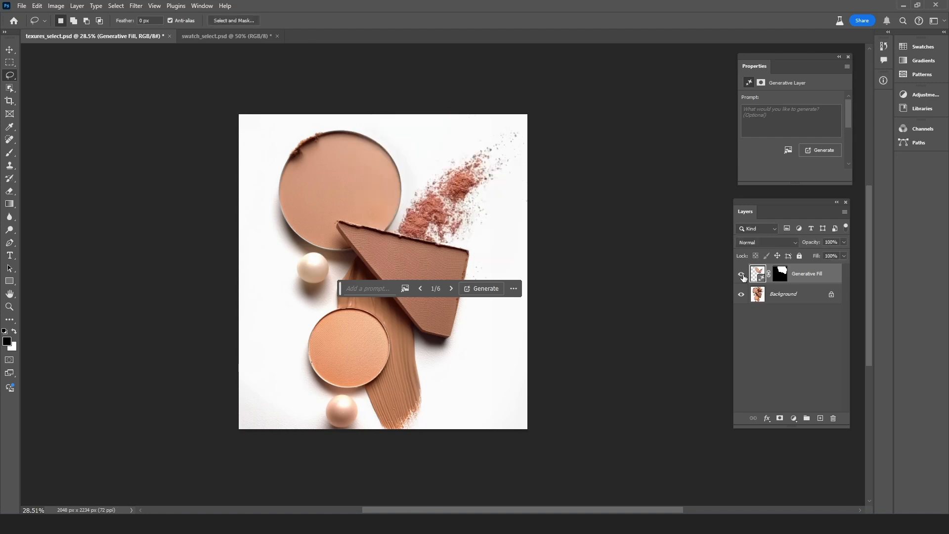
pyautogui.click(741, 277)
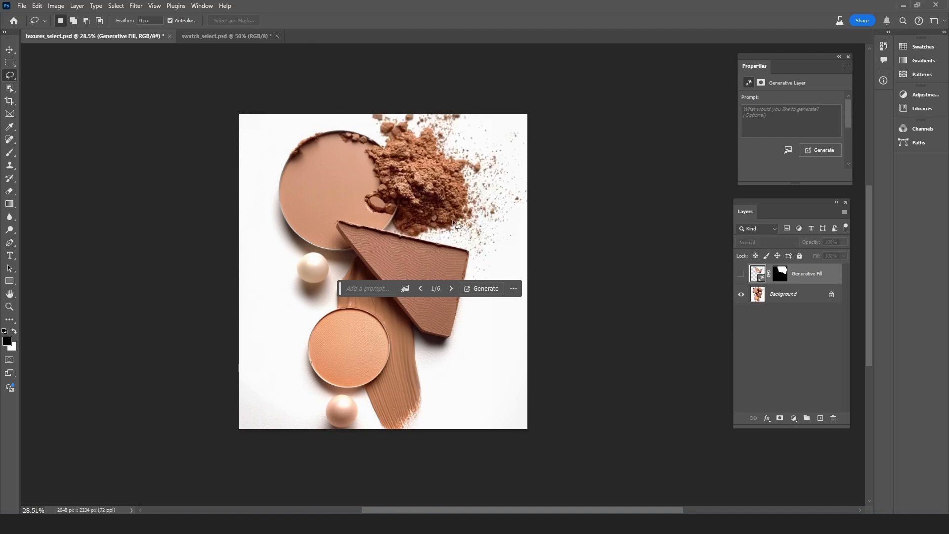
pyautogui.moveTo(476, 214)
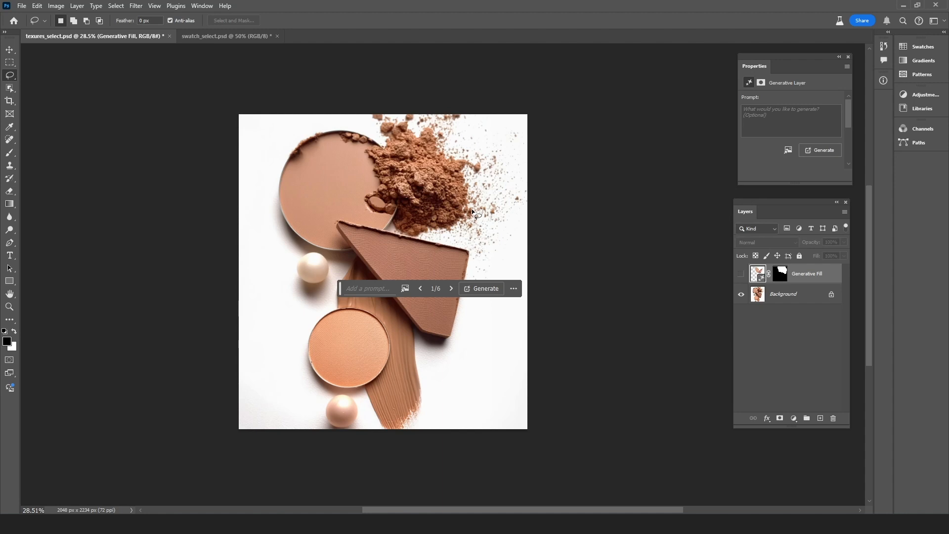
pyautogui.moveTo(475, 226)
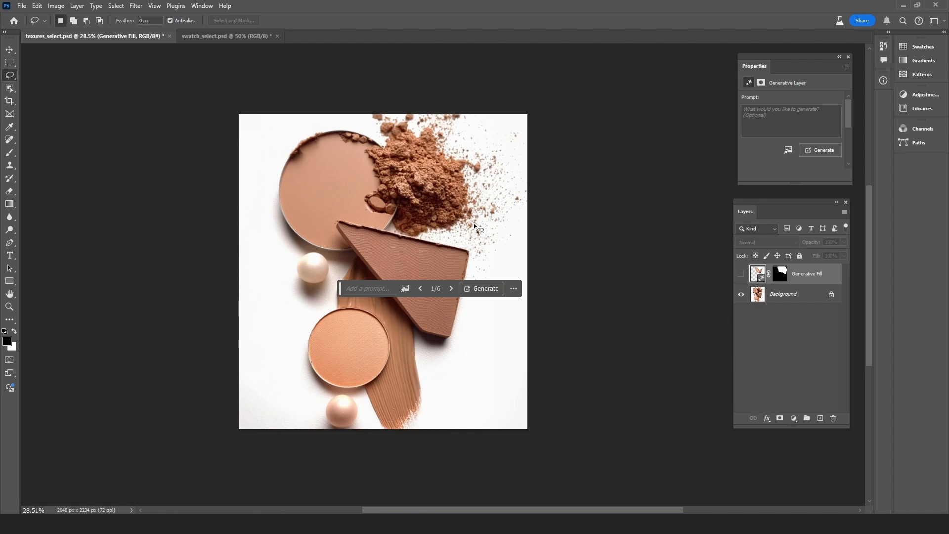
pyautogui.moveTo(396, 192)
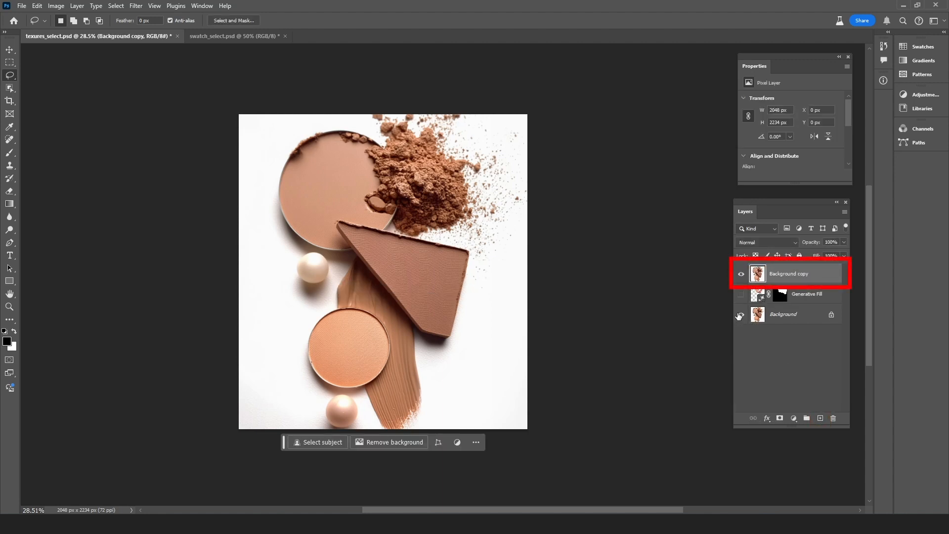
# Hide the original Background layer, leaving Background copy visible on top.
pyautogui.click(740, 314)
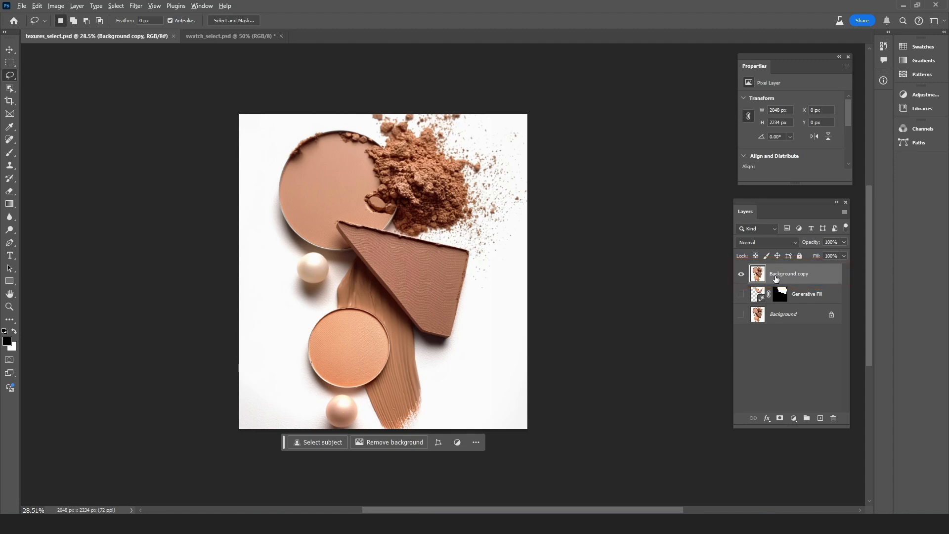
pyautogui.moveTo(622, 168)
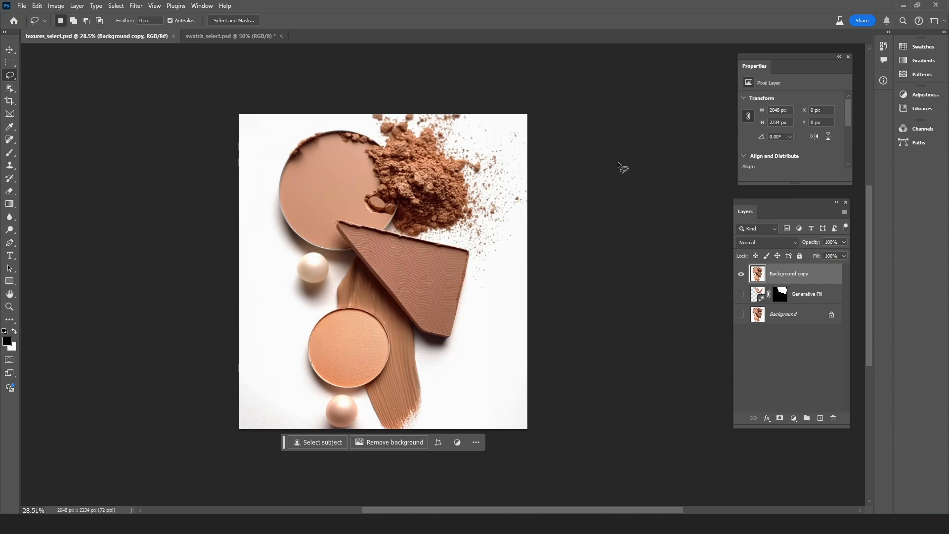
# Use Color Range to sample the white backdrop and accept it as the active selection.
pyautogui.click(115, 6)
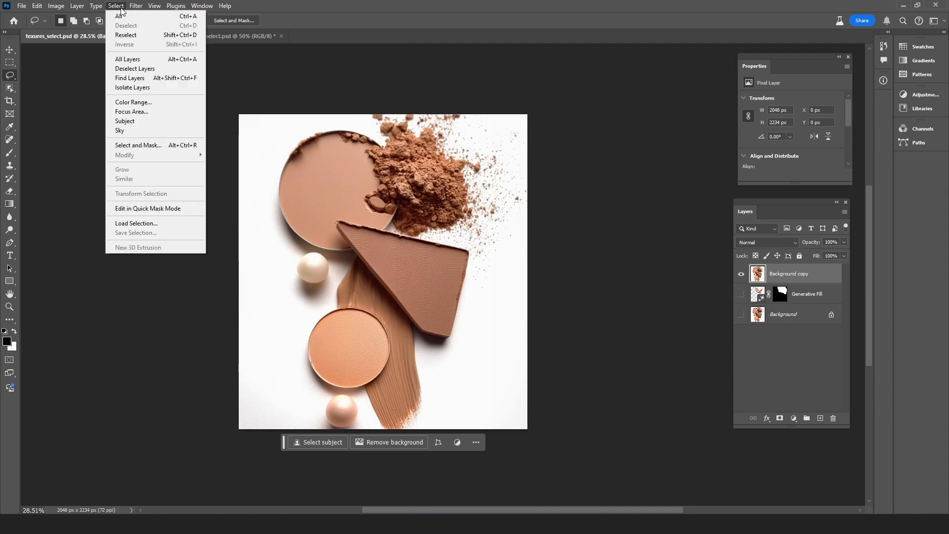
pyautogui.moveTo(133, 101)
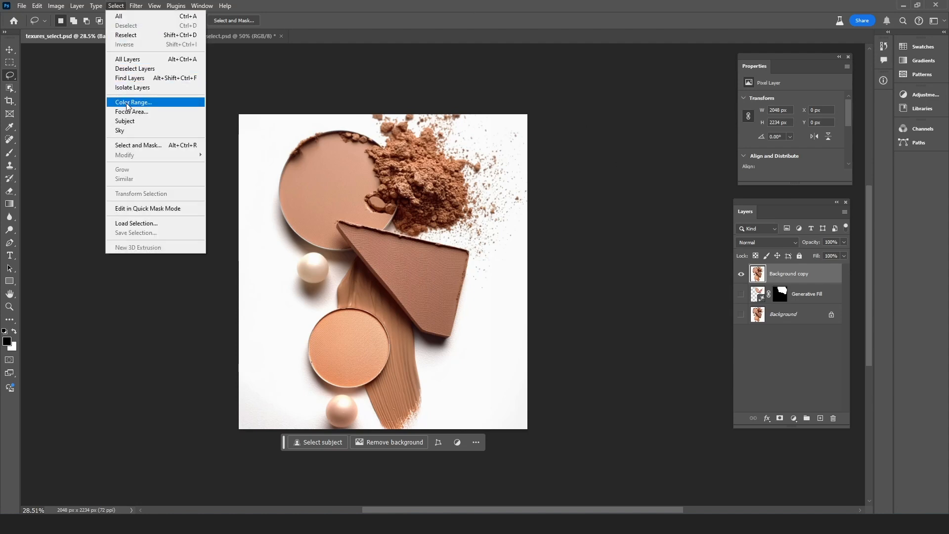
pyautogui.click(131, 102)
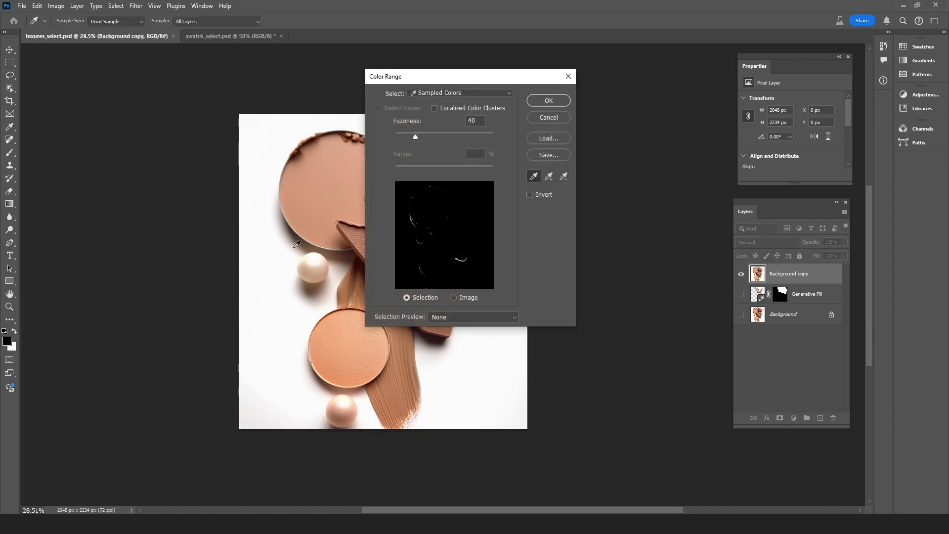
pyautogui.click(273, 176)
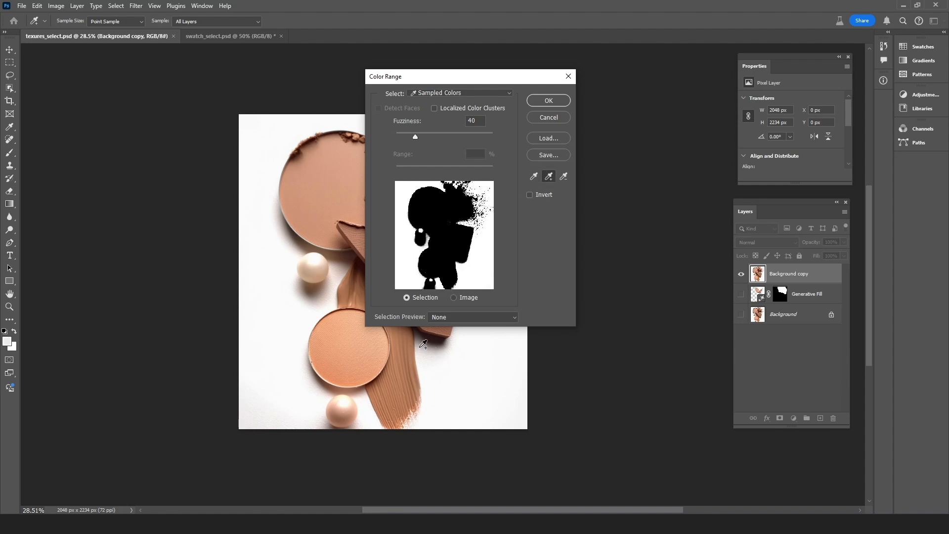
pyautogui.moveTo(384, 76); pyautogui.dragTo(457, 63)
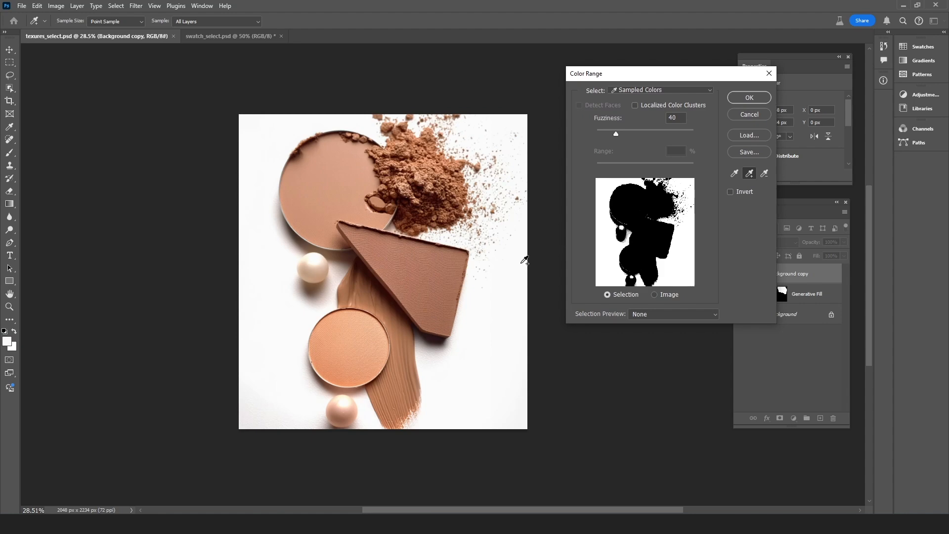
pyautogui.click(748, 98)
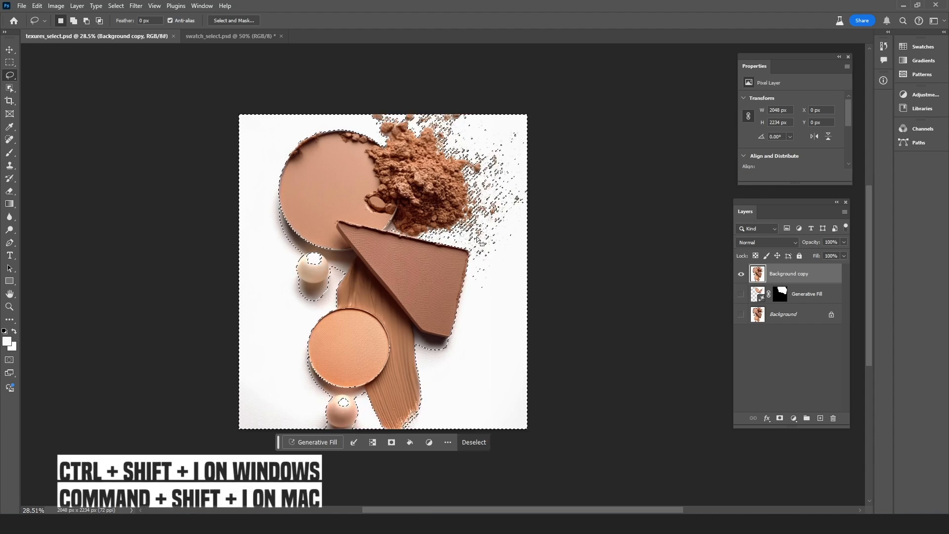
# Invert the selection with Ctrl+Shift+I so the cosmetics and powder are selected.
pyautogui.press('ctrl+shift+i')
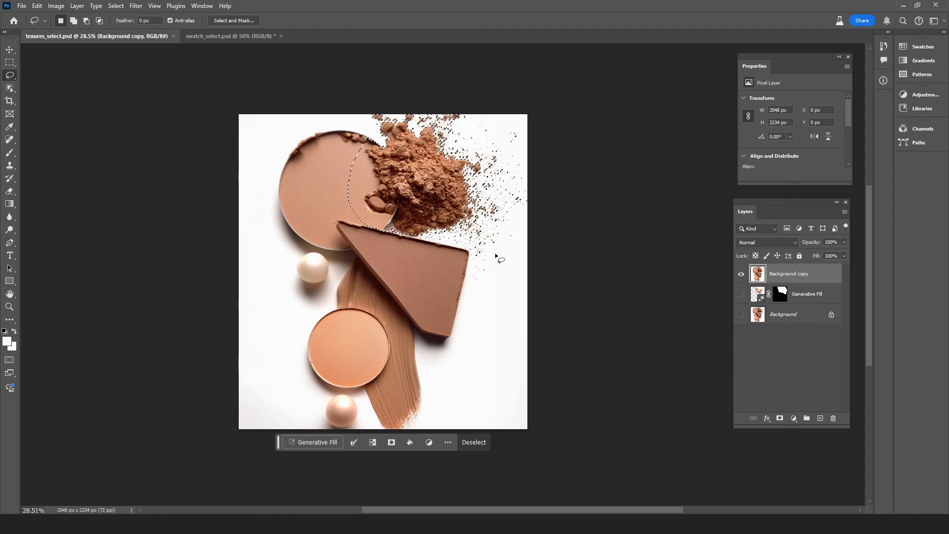
pyautogui.moveTo(233, 20)
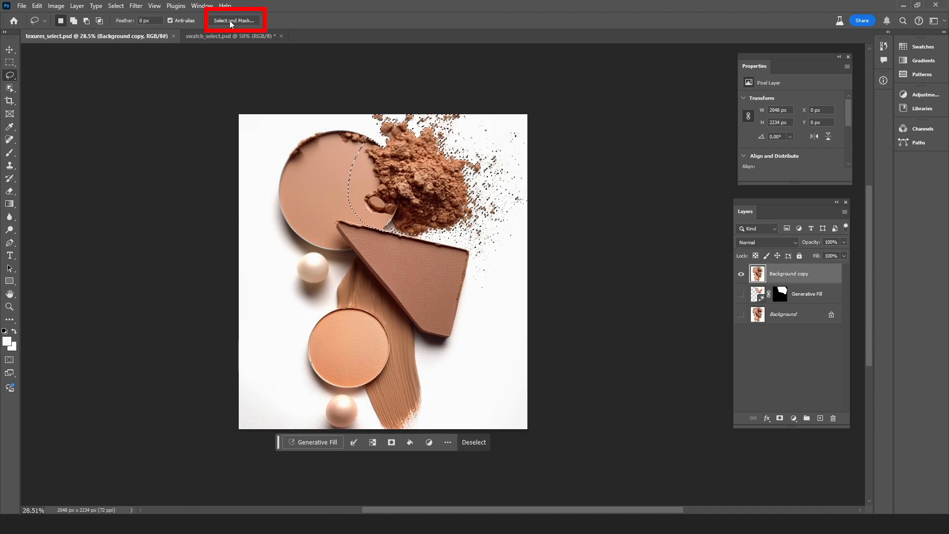
# Enter the Select and Mask workspace for the cosmetics selection.
pyautogui.click(116, 6)
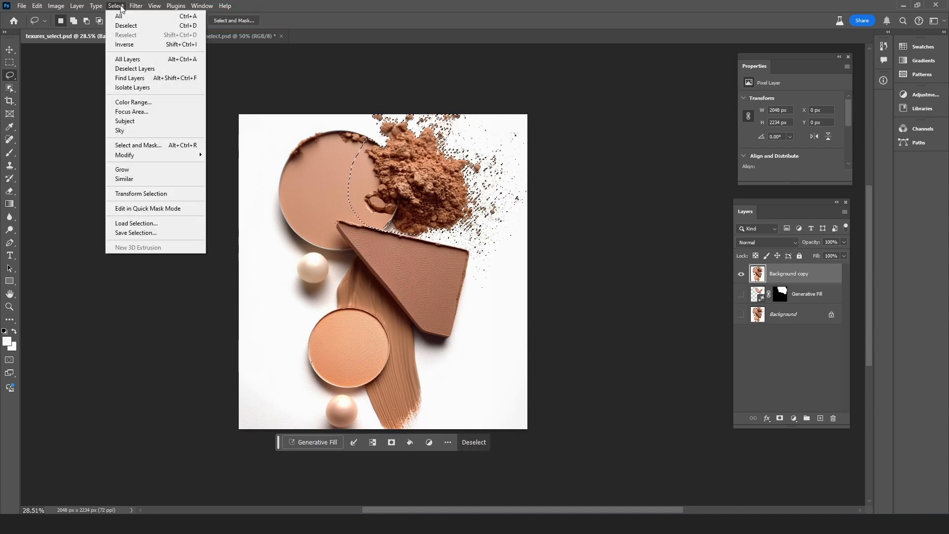
pyautogui.click(138, 144)
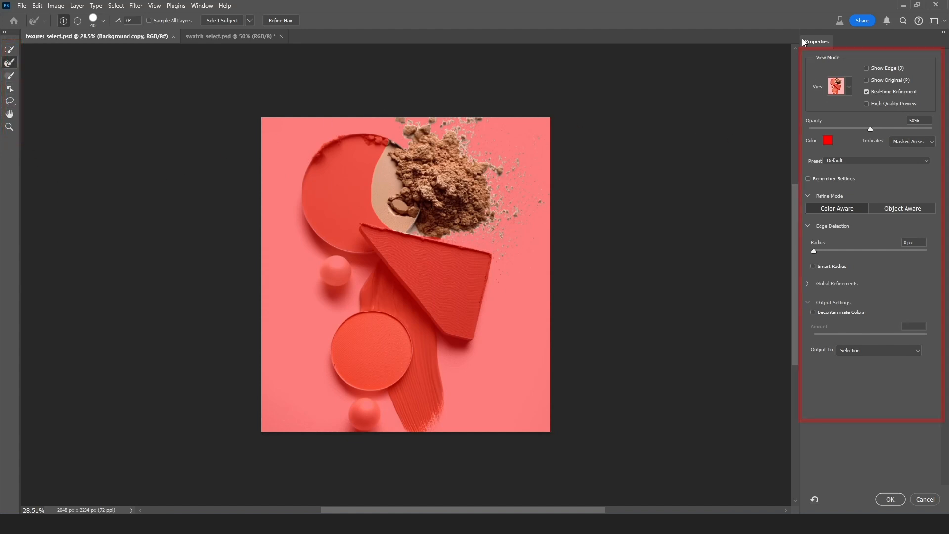
pyautogui.moveTo(850, 358)
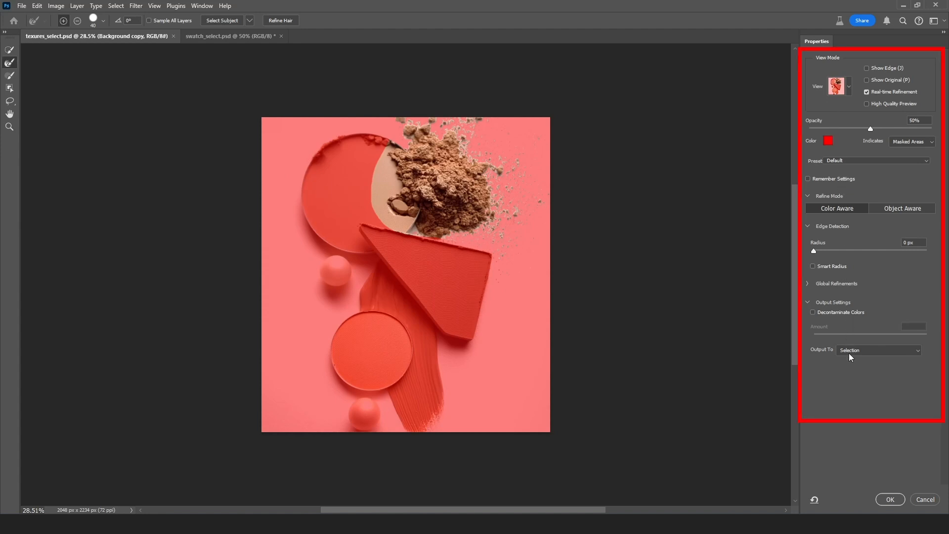
pyautogui.moveTo(890, 279)
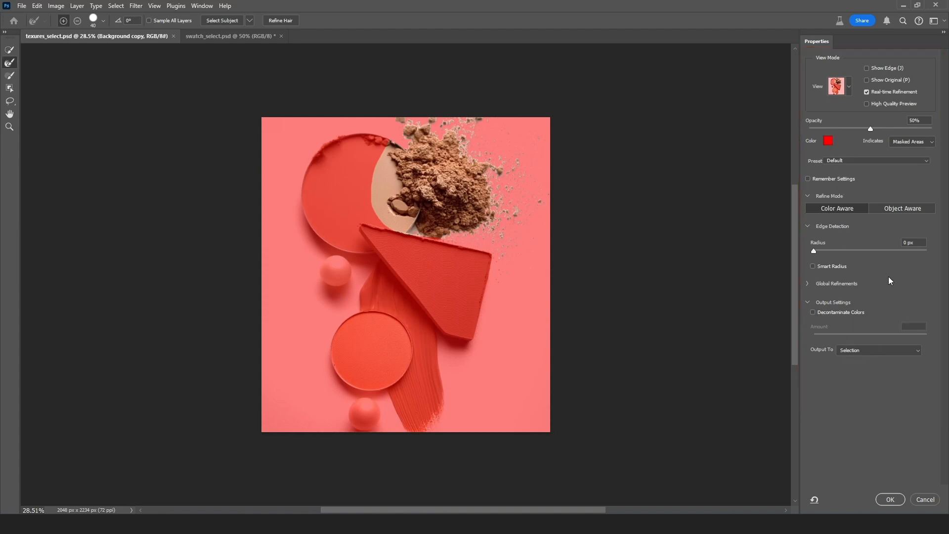
# Keep the red Overlay preview and set Edge Detection Radius to 19 px.
pyautogui.click(840, 85)
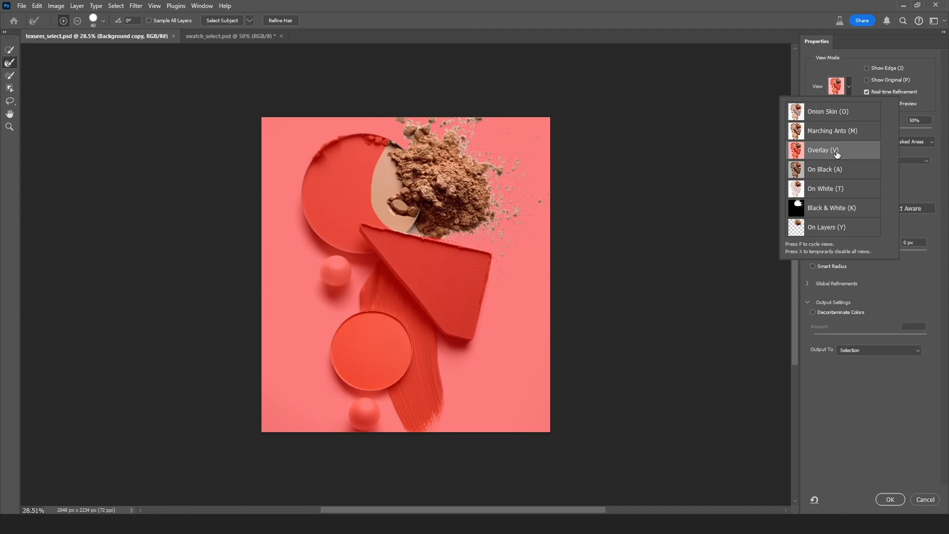
pyautogui.click(822, 149)
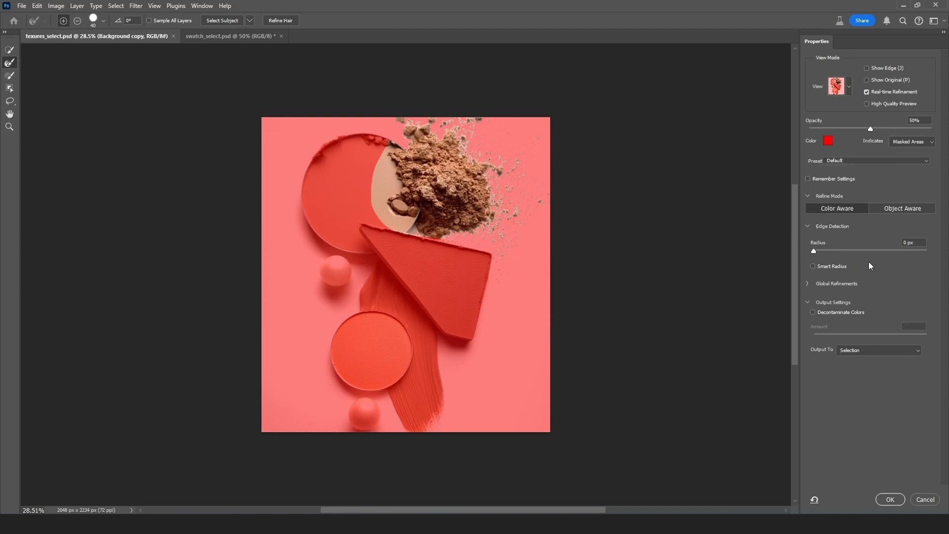
pyautogui.moveTo(816, 237)
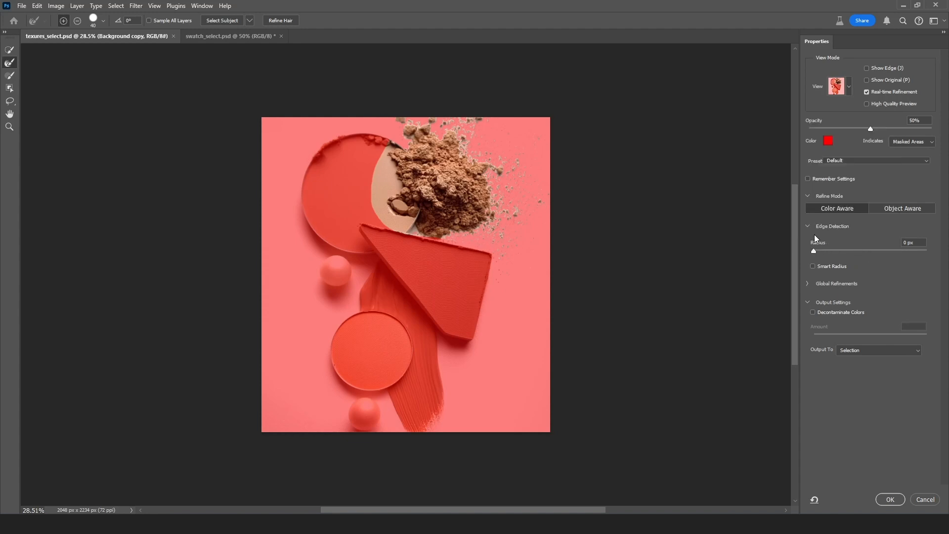
pyautogui.moveTo(843, 240)
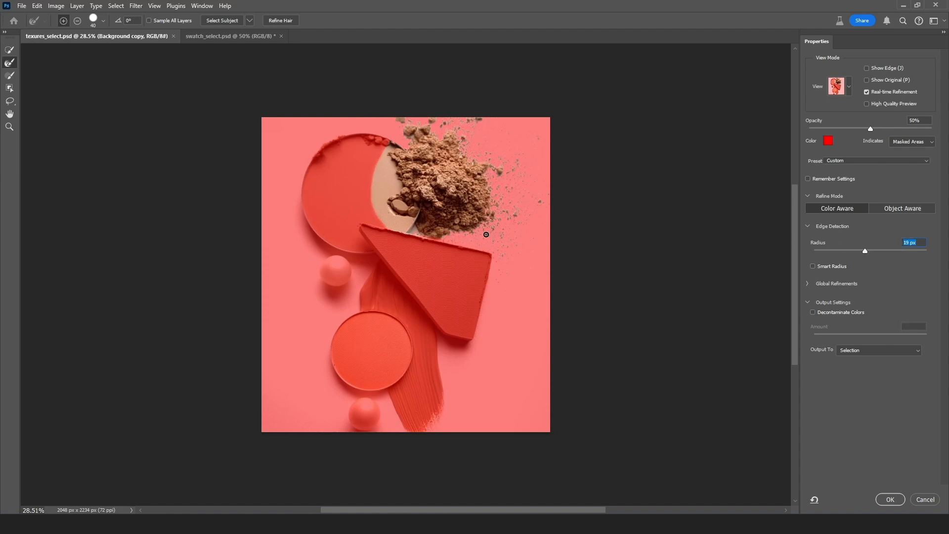
pyautogui.moveTo(850, 243)
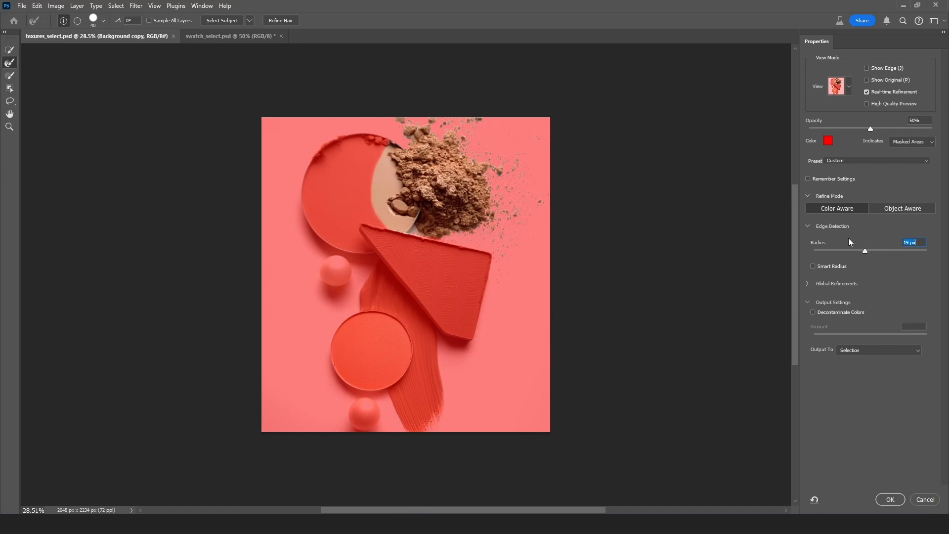
pyautogui.click(484, 214)
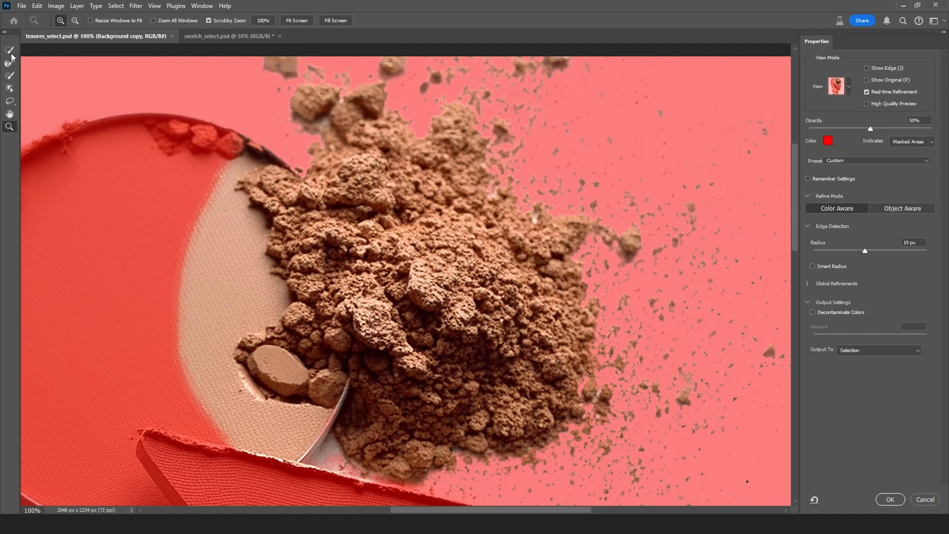
# Switch to the Refine Edge Brush to paint along the ragged powder edges.
pyautogui.click(10, 65)
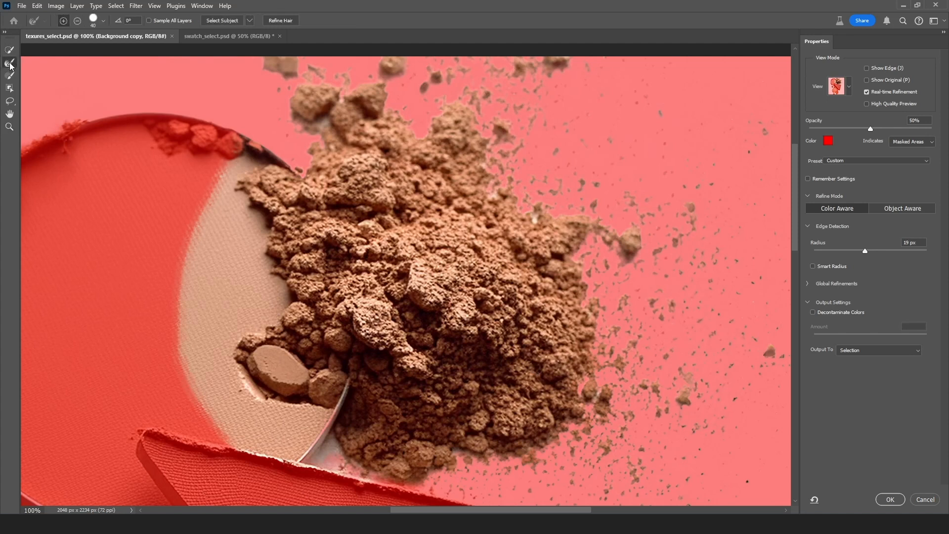
pyautogui.click(10, 66)
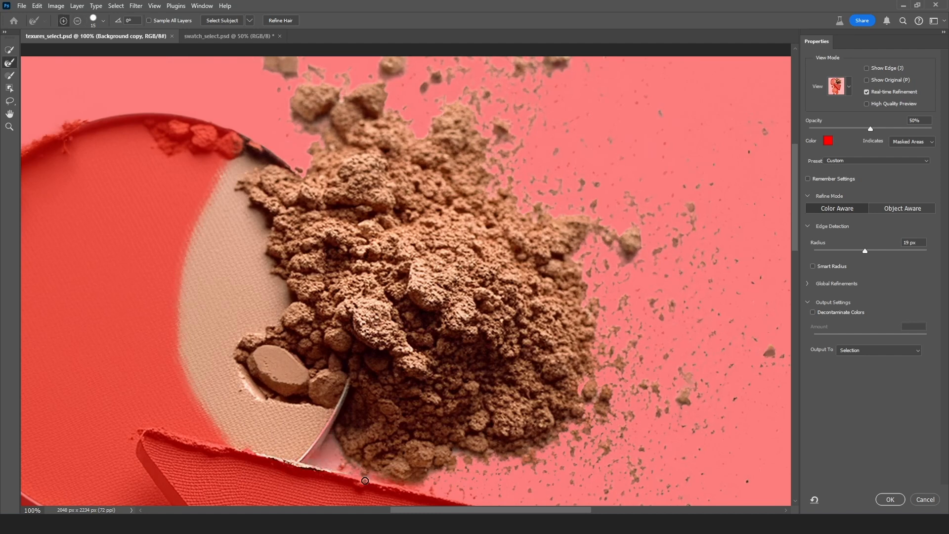
pyautogui.moveTo(676, 410)
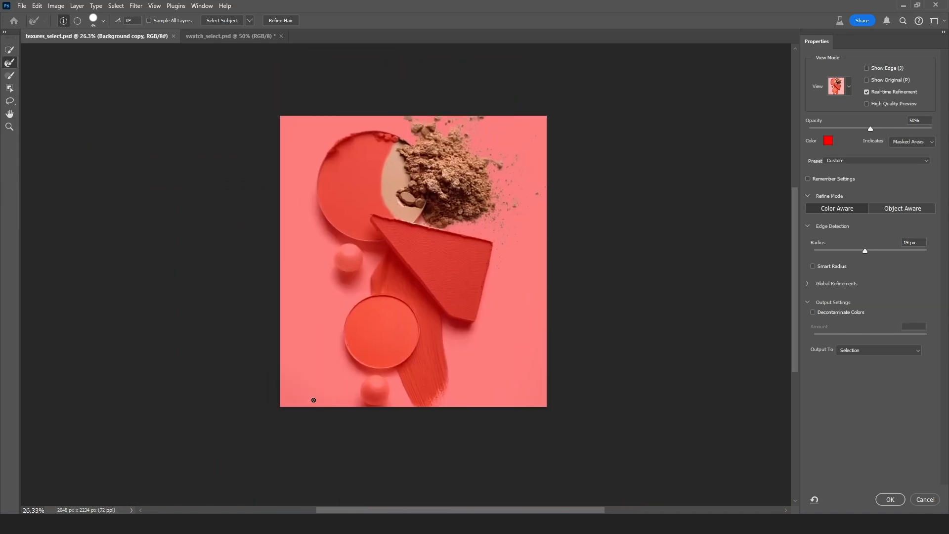
pyautogui.moveTo(446, 389)
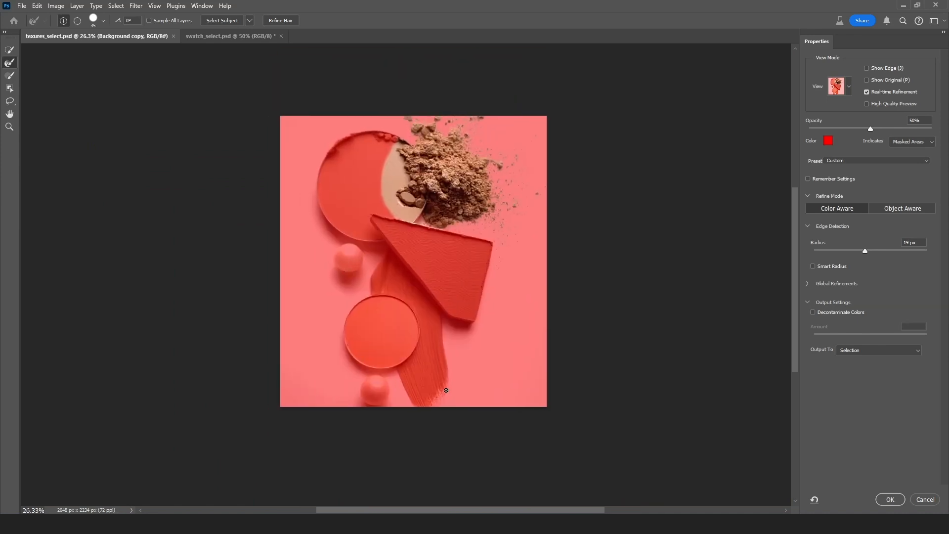
pyautogui.moveTo(870, 354)
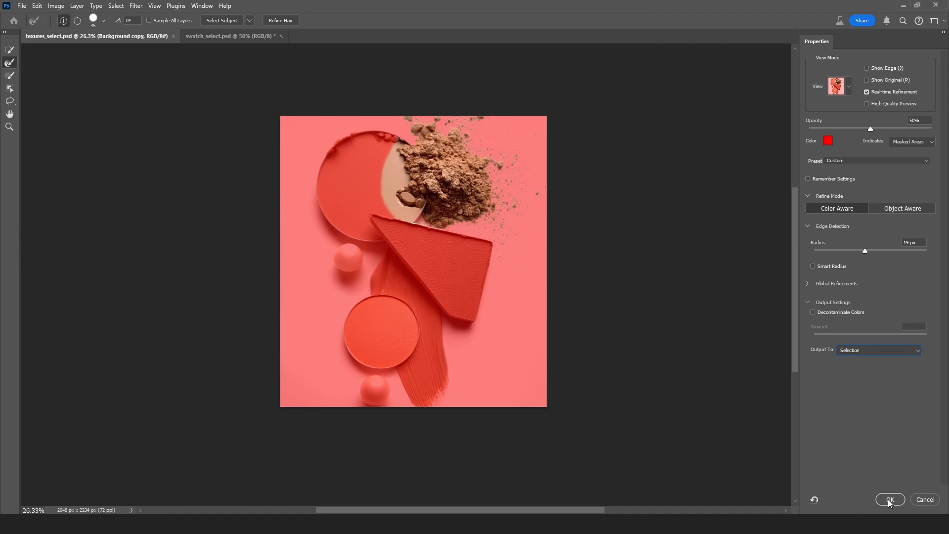
# Accept the refined selection with Output To: Selection, returning to the normal view.
pyautogui.click(889, 499)
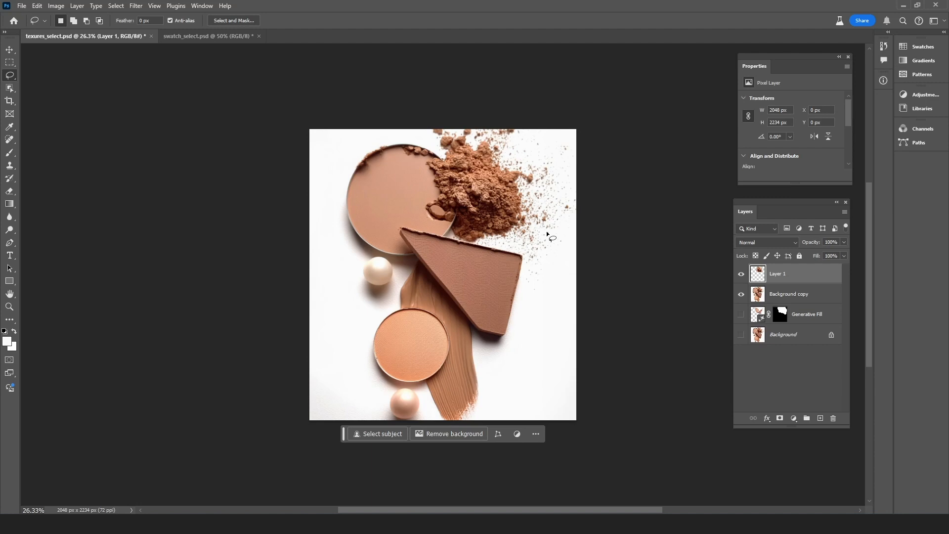
pyautogui.moveTo(775, 305)
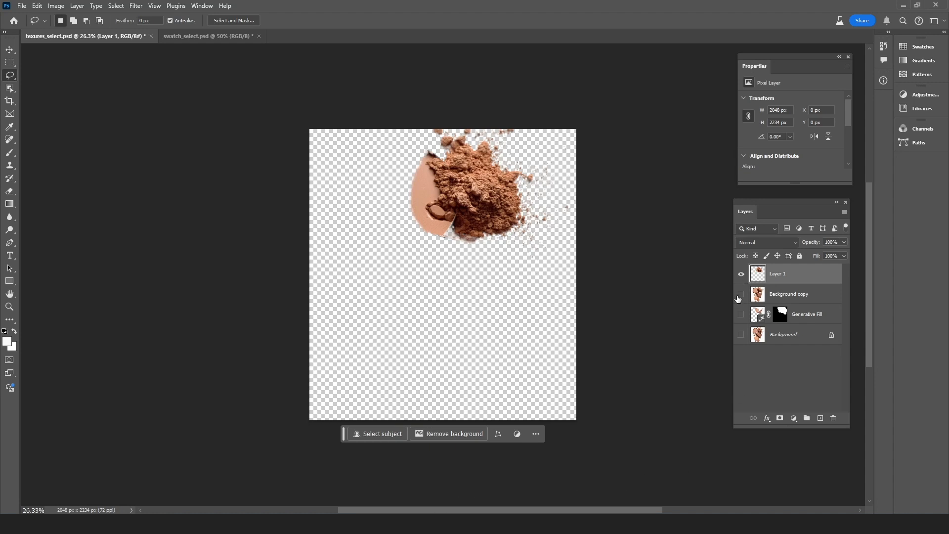
# Make the Background copy layer visible again beneath the powder cutout on Layer 1.
pyautogui.click(741, 294)
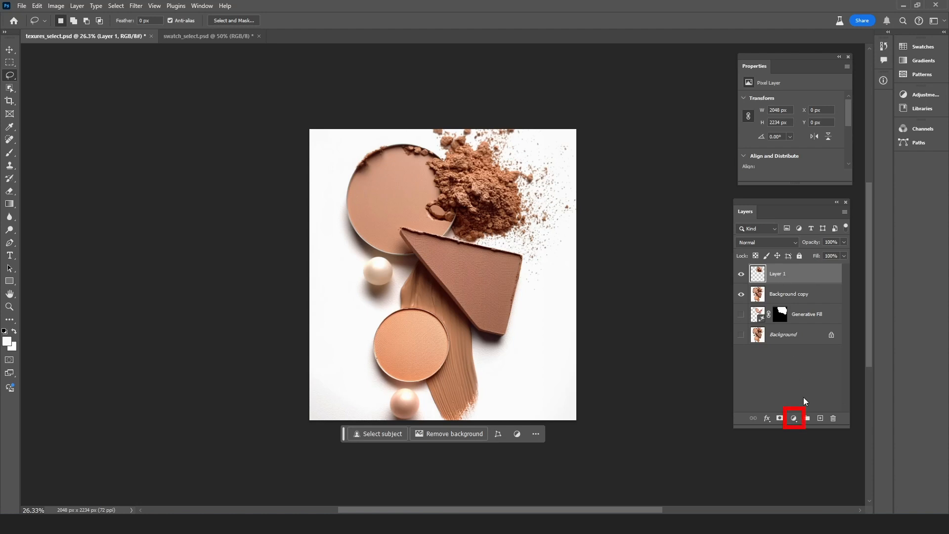
# Add a Hue/Saturation adjustment layer clipped to the powder layer (Layer 1).
pyautogui.click(794, 418)
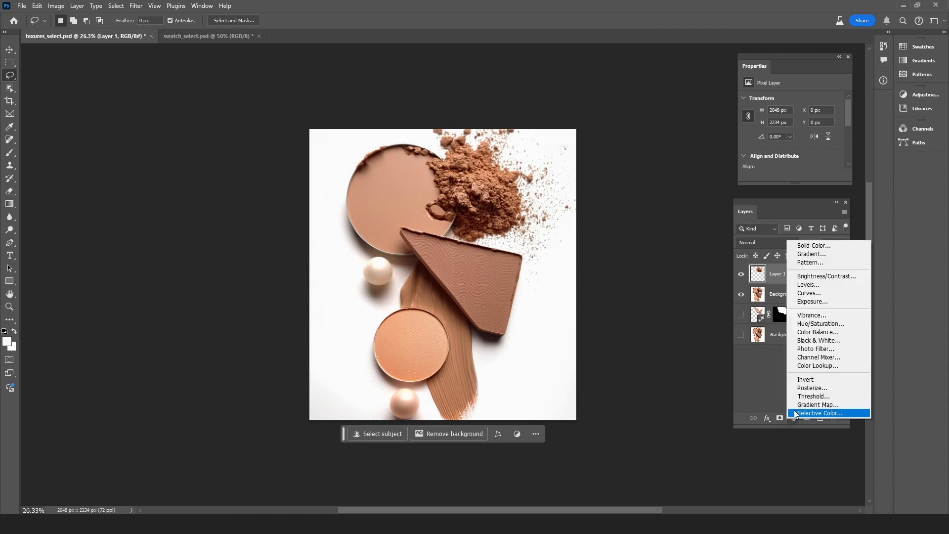
pyautogui.click(821, 323)
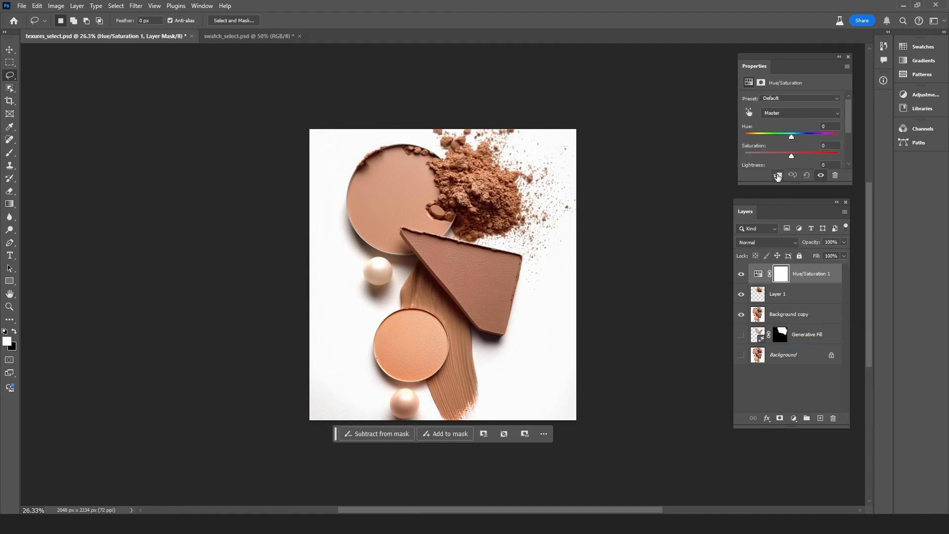
pyautogui.click(778, 175)
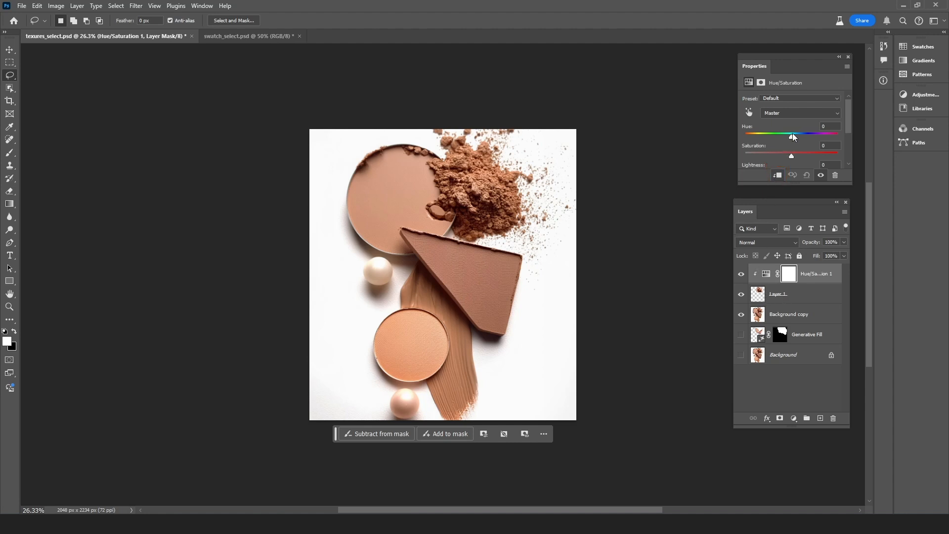
pyautogui.moveTo(791, 119)
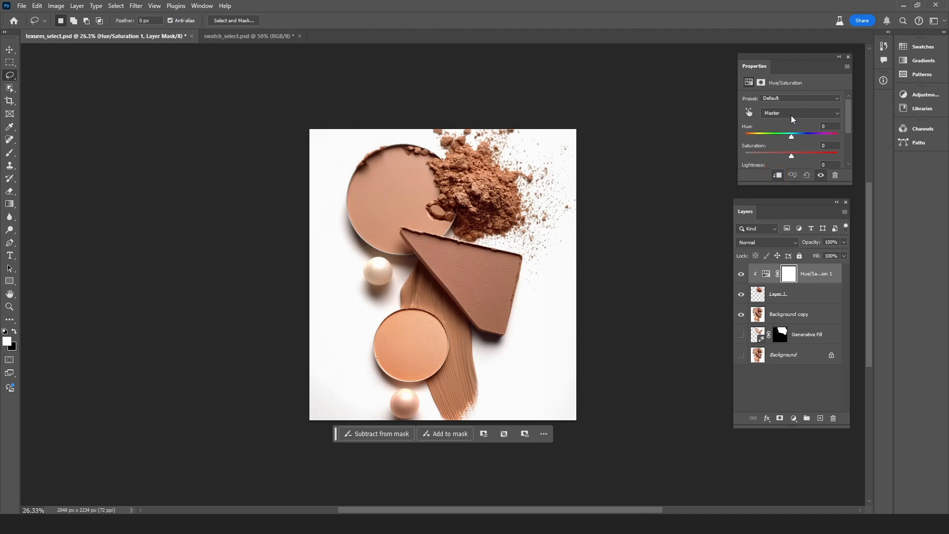
# In the Reds range set Hue -17 and Saturation +8 to tint the powder pinkish-red.
pyautogui.click(800, 112)
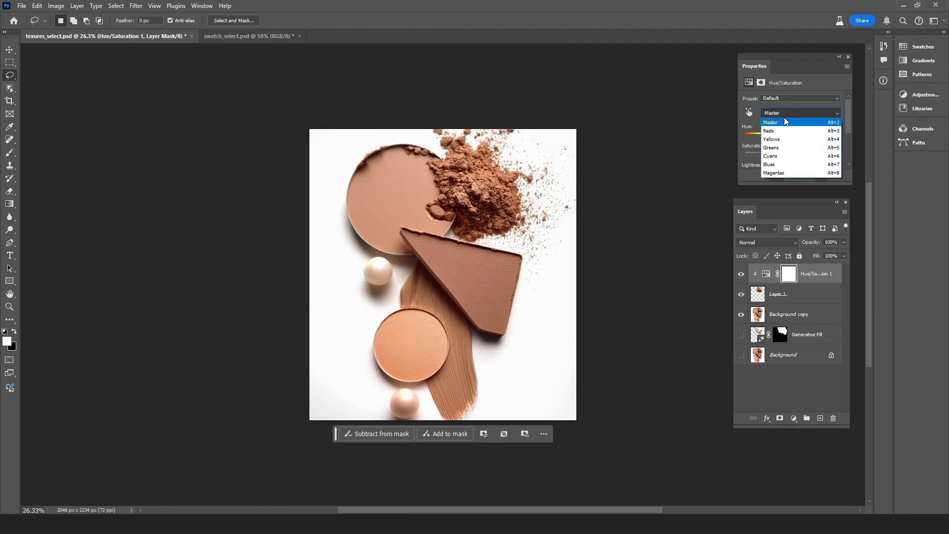
pyautogui.click(769, 131)
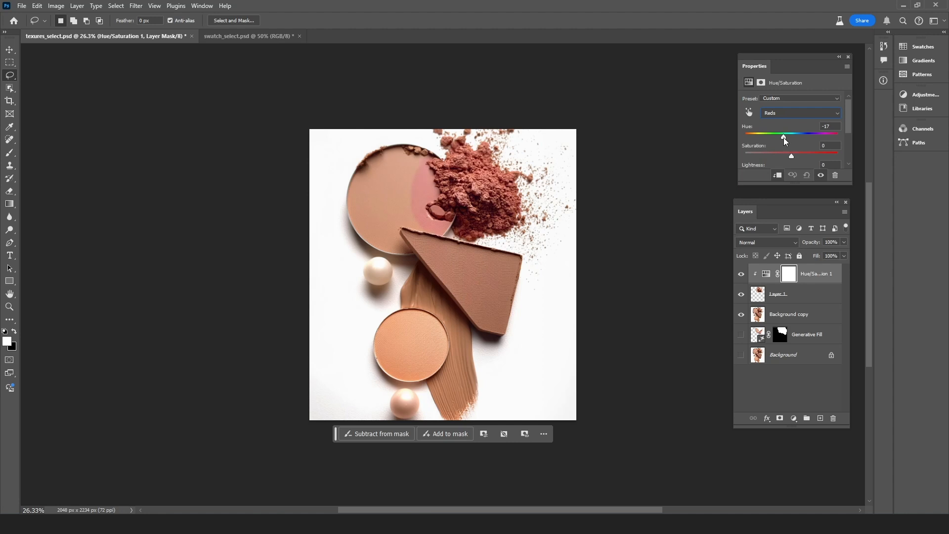
pyautogui.moveTo(793, 162)
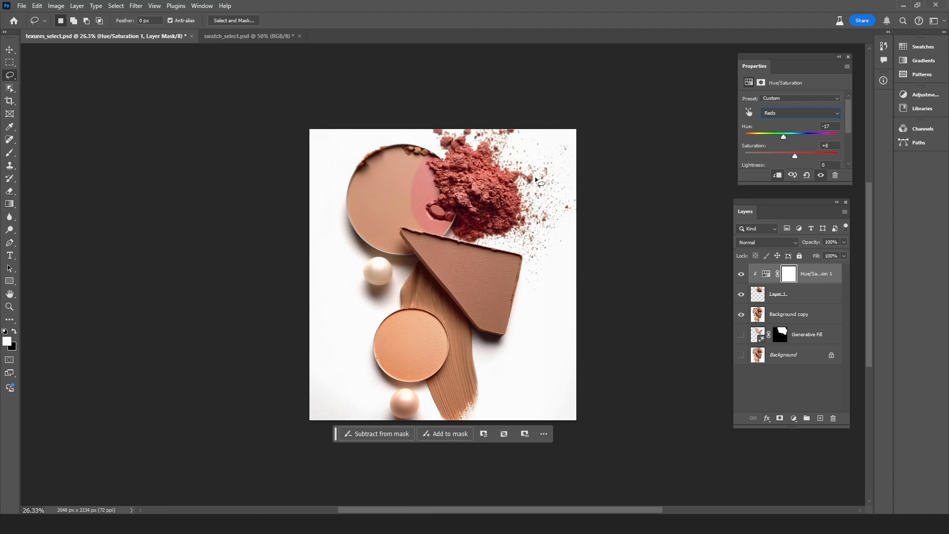
pyautogui.click(799, 113)
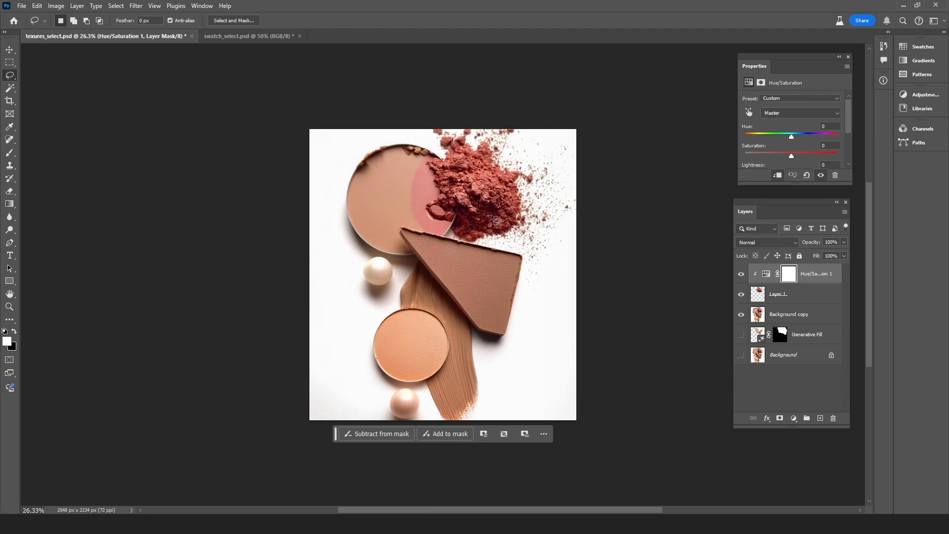
pyautogui.moveTo(399, 159)
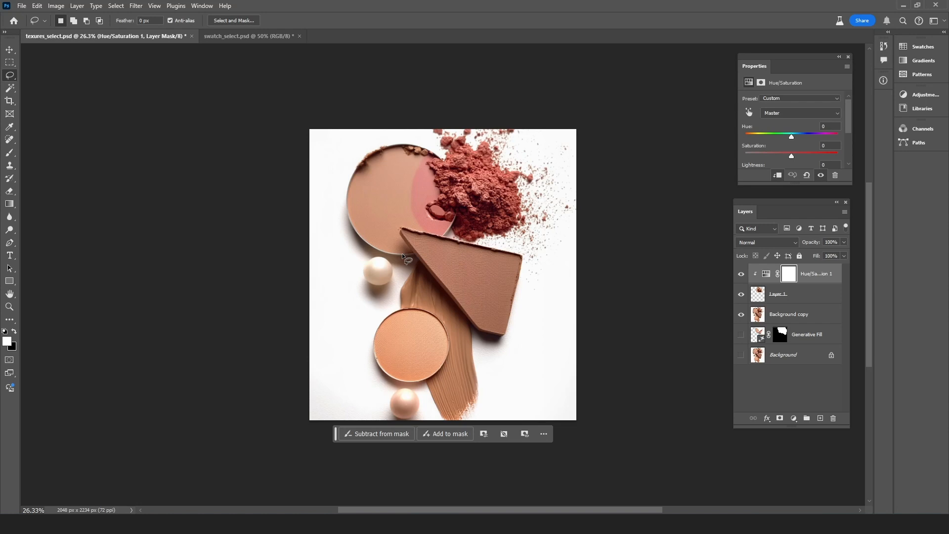
# Trace the round container with the Pen tool and make it a selection feathered 0.3 px.
pyautogui.click(10, 241)
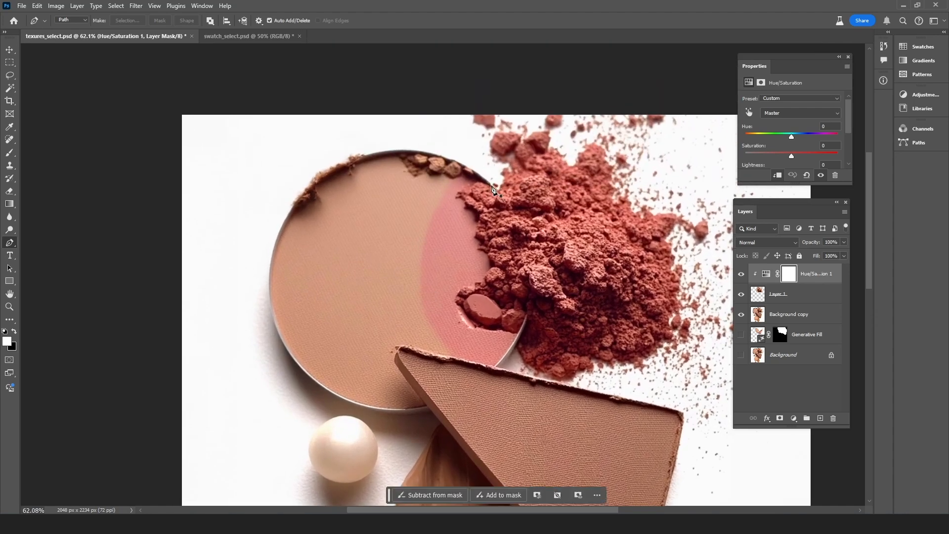
pyautogui.click(427, 411)
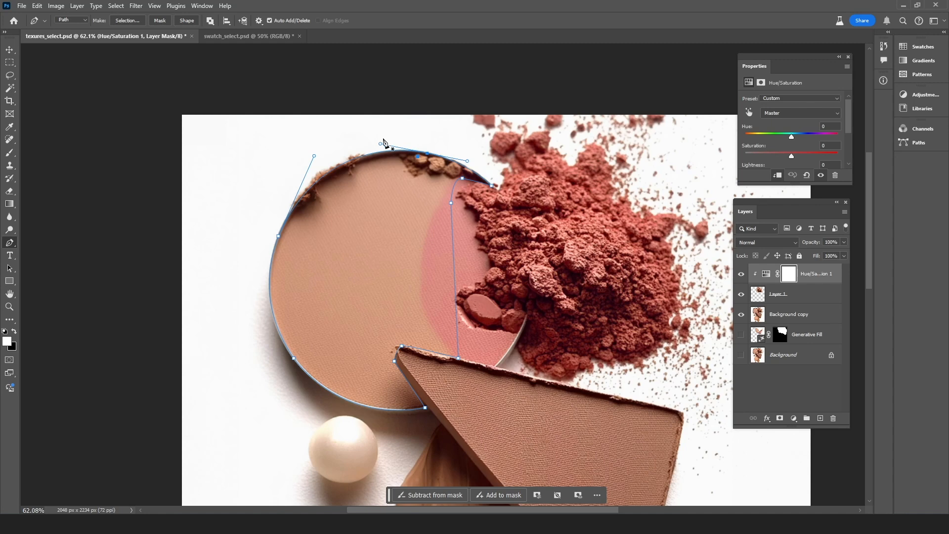
pyautogui.rightClick(383, 143)
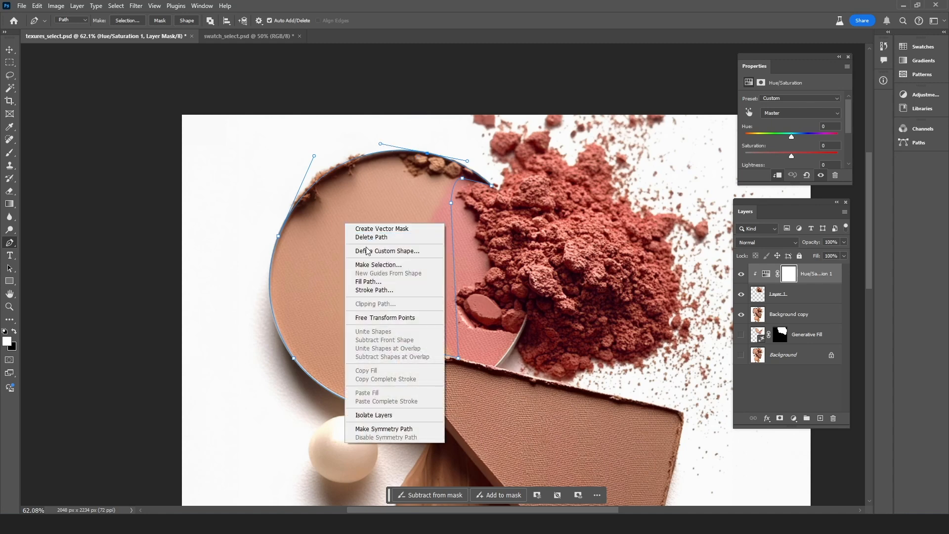
pyautogui.click(378, 265)
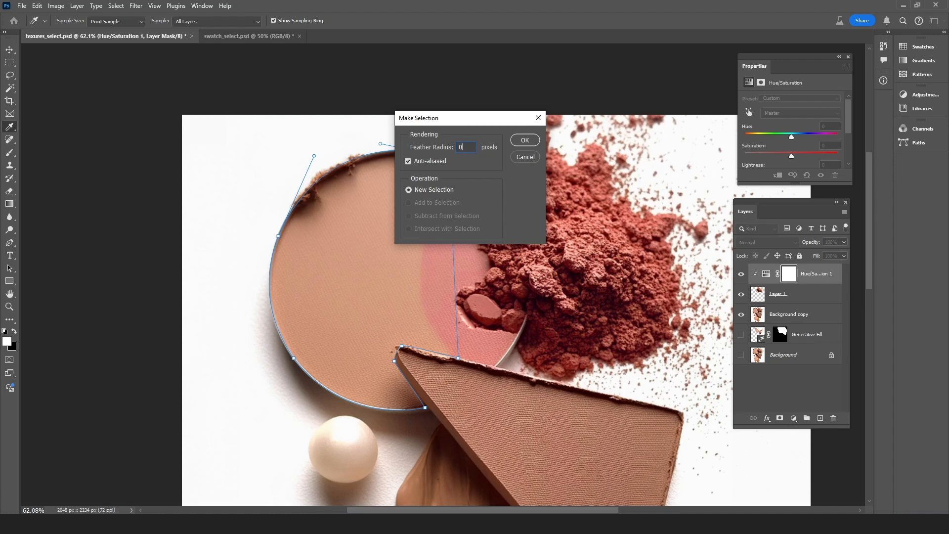
pyautogui.write('0.3')
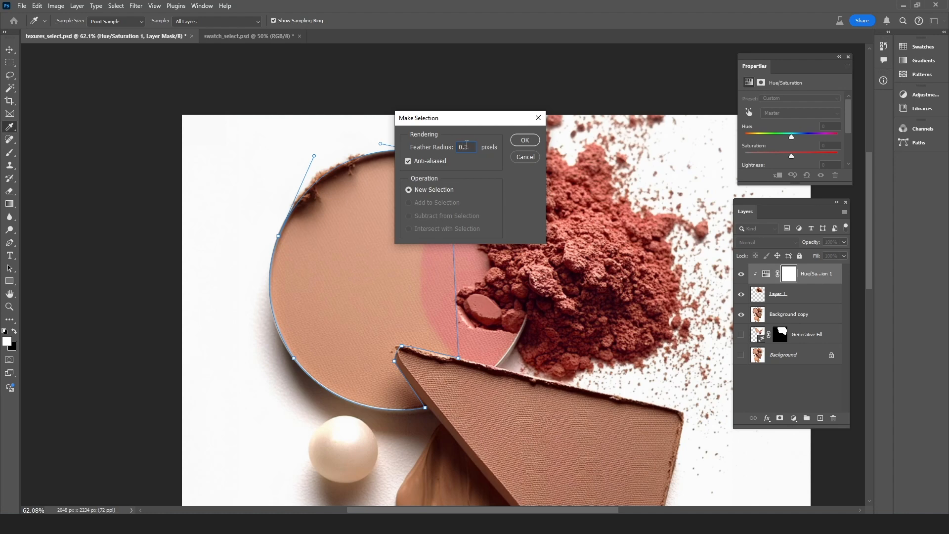
pyautogui.click(524, 139)
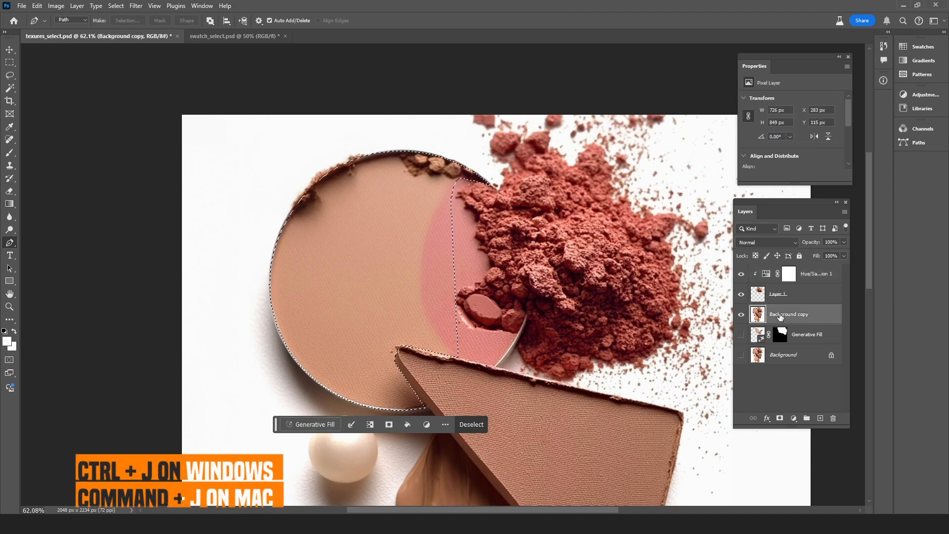
# Copy the container to Layer 2 and clip a duplicate Hue/Saturation to it for the same pink tint.
pyautogui.press('ctrl+j')
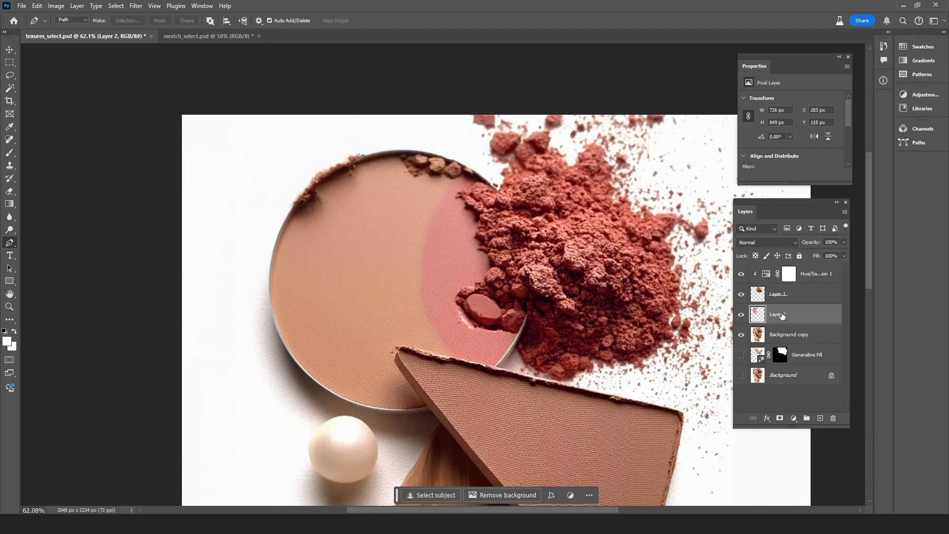
pyautogui.click(789, 274)
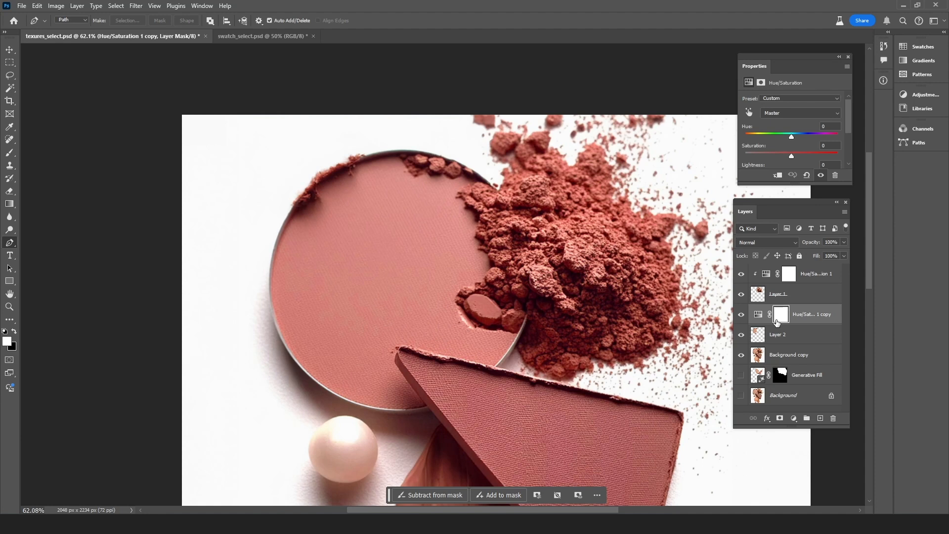
pyautogui.click(777, 314)
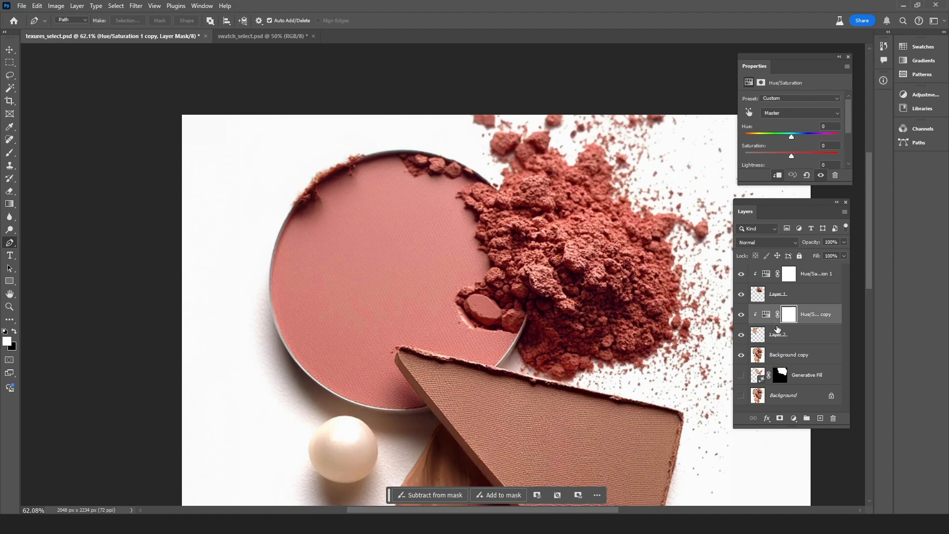
pyautogui.click(789, 273)
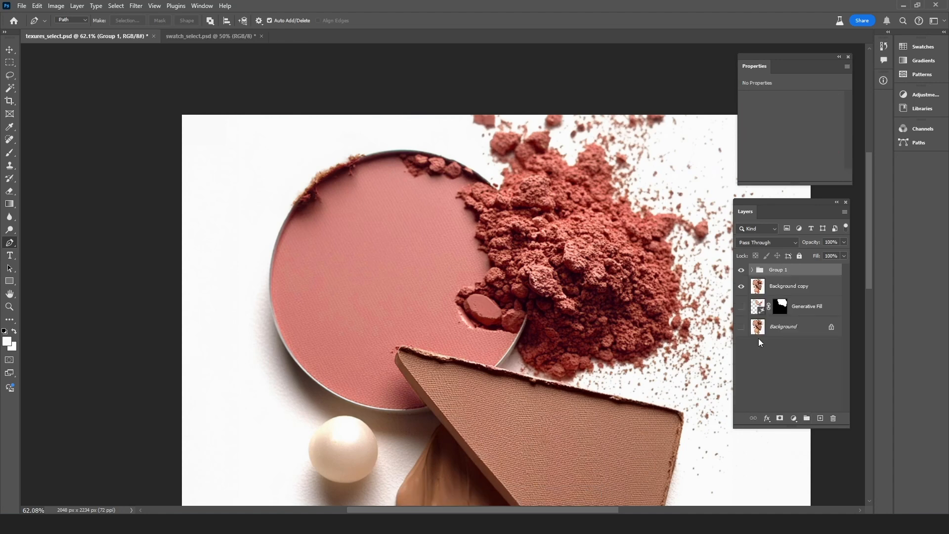
# Toggle Group 1's visibility to compare the recolored pan and powder with the original browns.
pyautogui.click(741, 269)
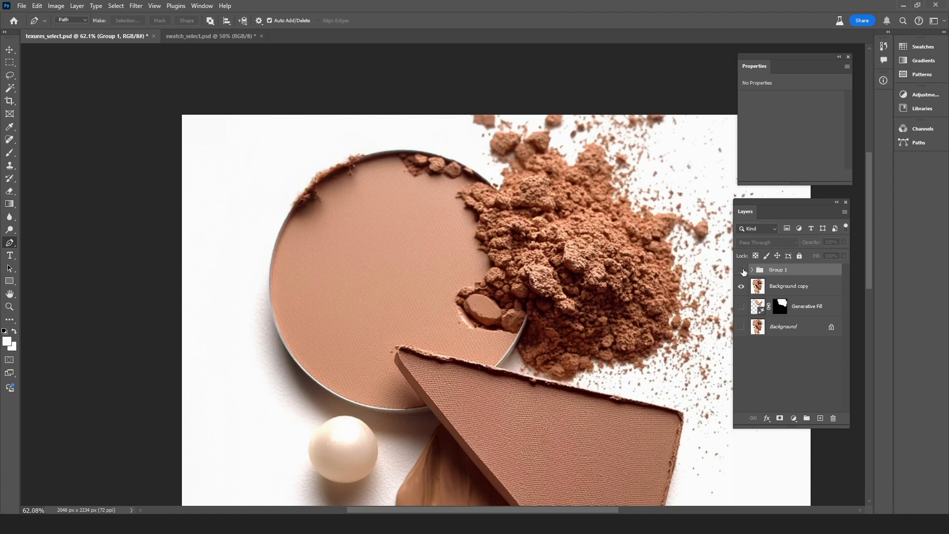
pyautogui.click(742, 270)
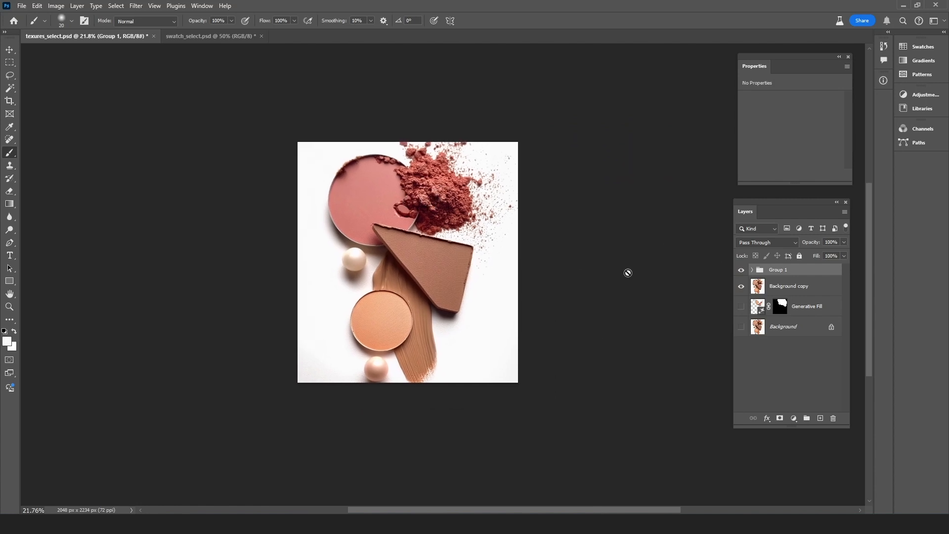
pyautogui.click(741, 270)
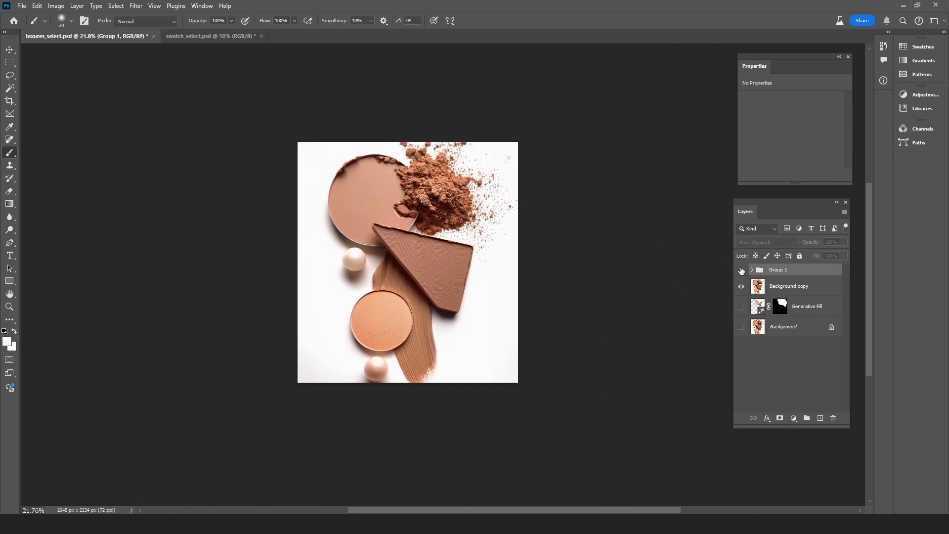